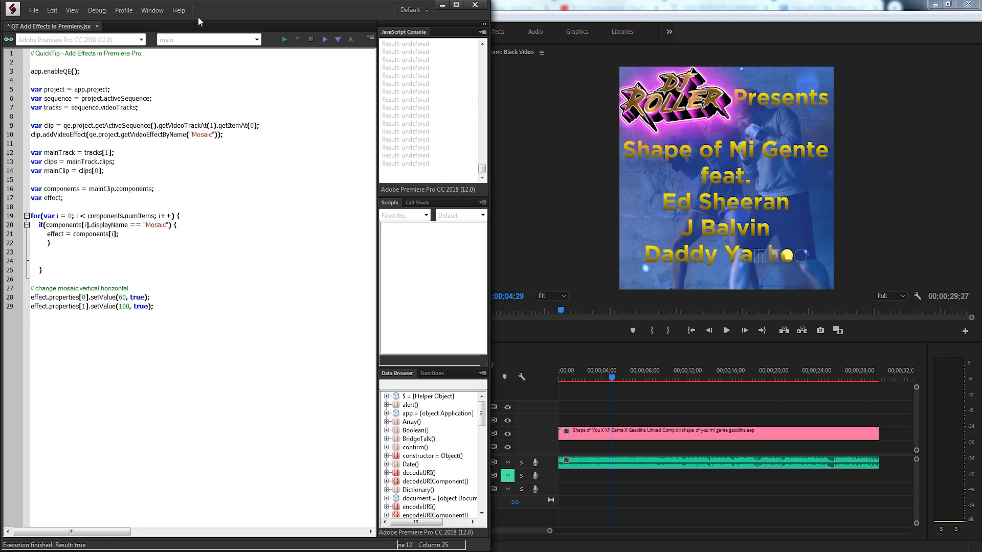
- Open the Object Model Viewer on the Adobe Premiere Pro CC 2018 (12.0) object model
{"action": "left_click", "coordinate": [178, 10]}
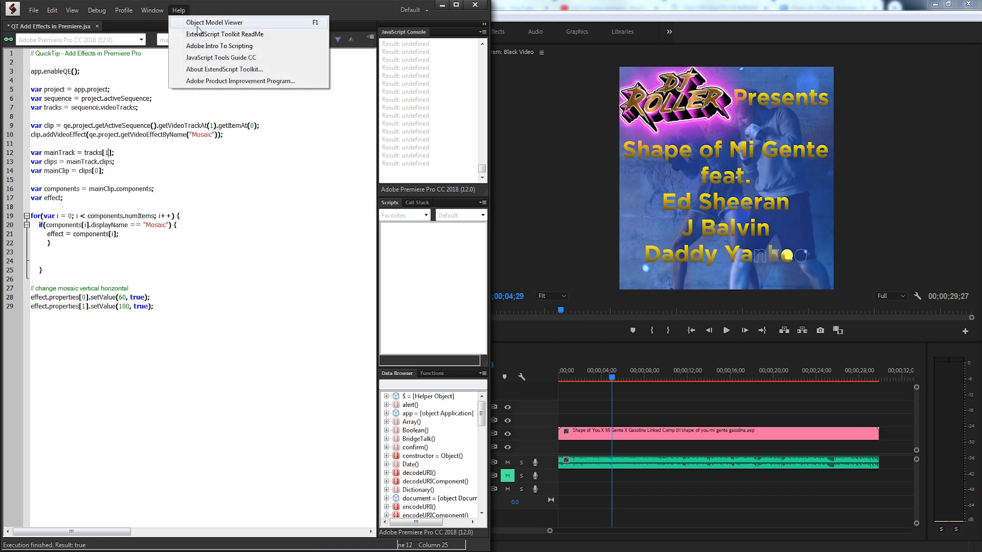
{"action": "left_click", "coordinate": [214, 22]}
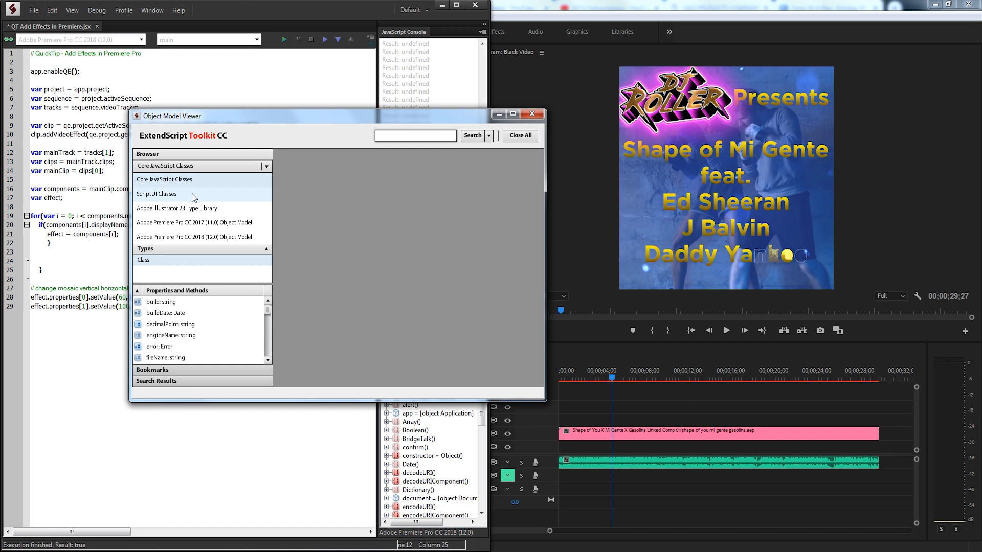
{"action": "mouse_move", "coordinate": [161, 240]}
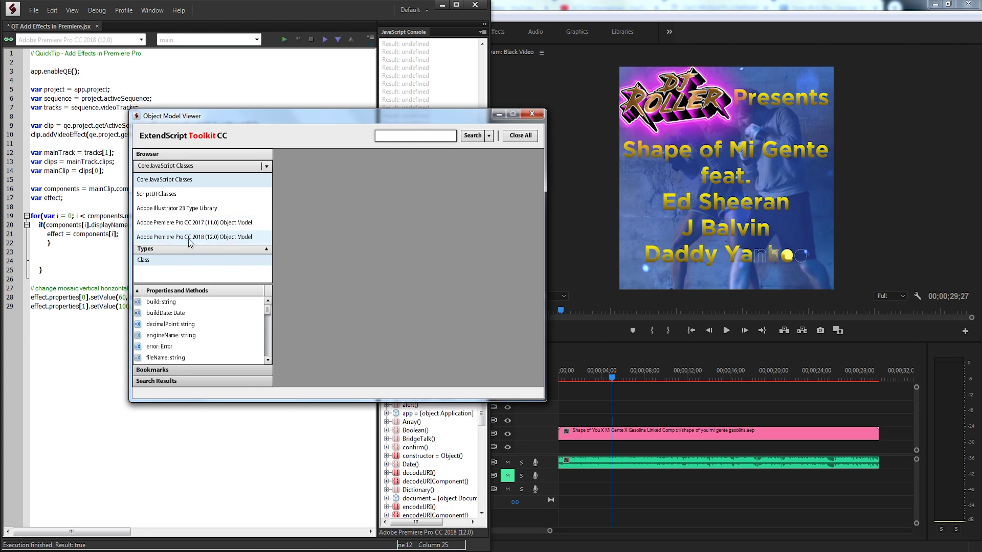
{"action": "left_click", "coordinate": [193, 237]}
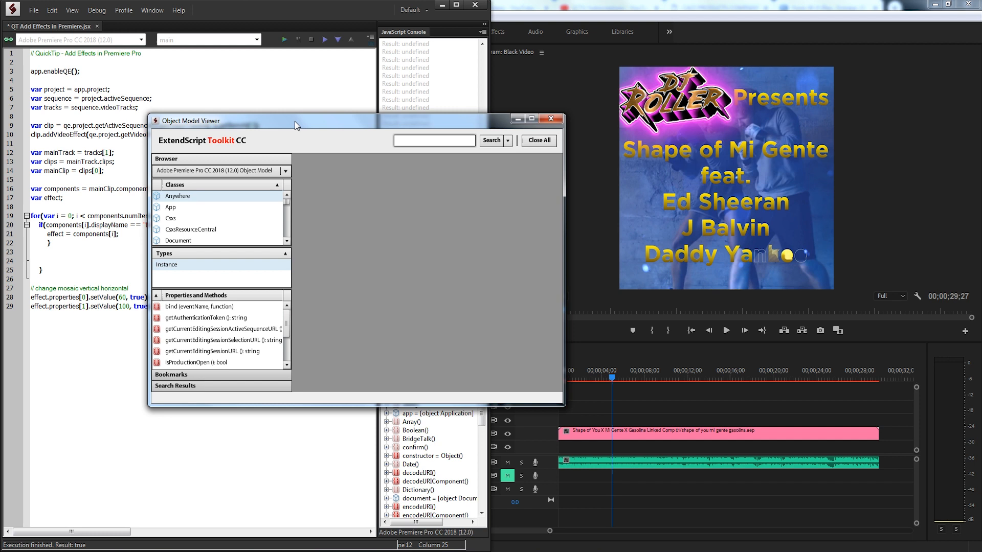
{"action": "mouse_move", "coordinate": [136, 402]}
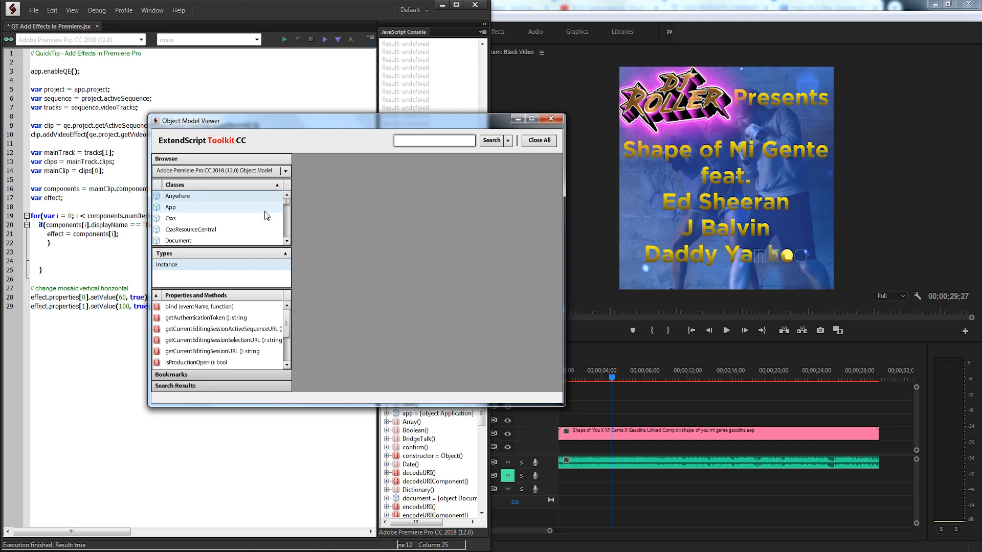
- Inspect the App class reference and its anywhere property
{"action": "left_click", "coordinate": [170, 207]}
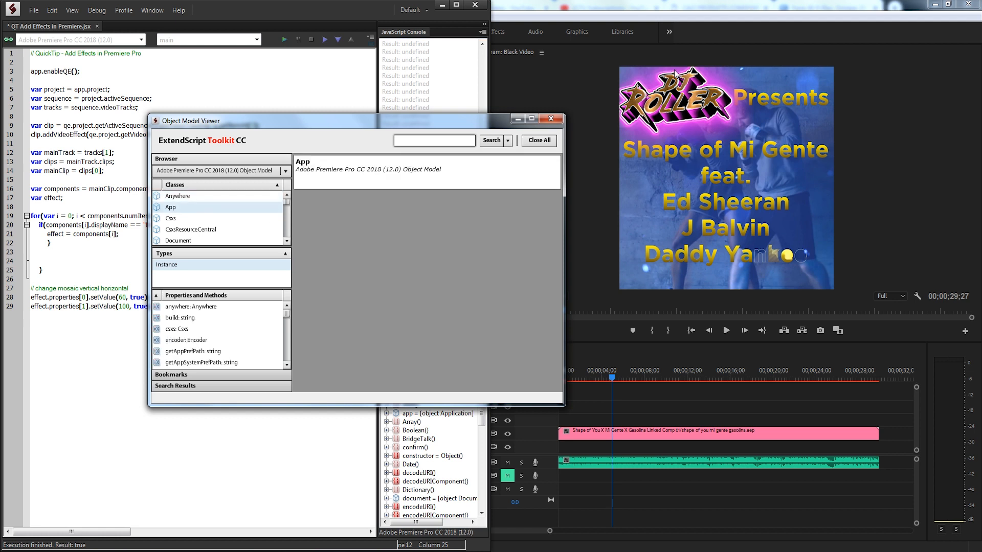
{"action": "scroll", "scroll_direction": "down", "scroll_amount": 3}
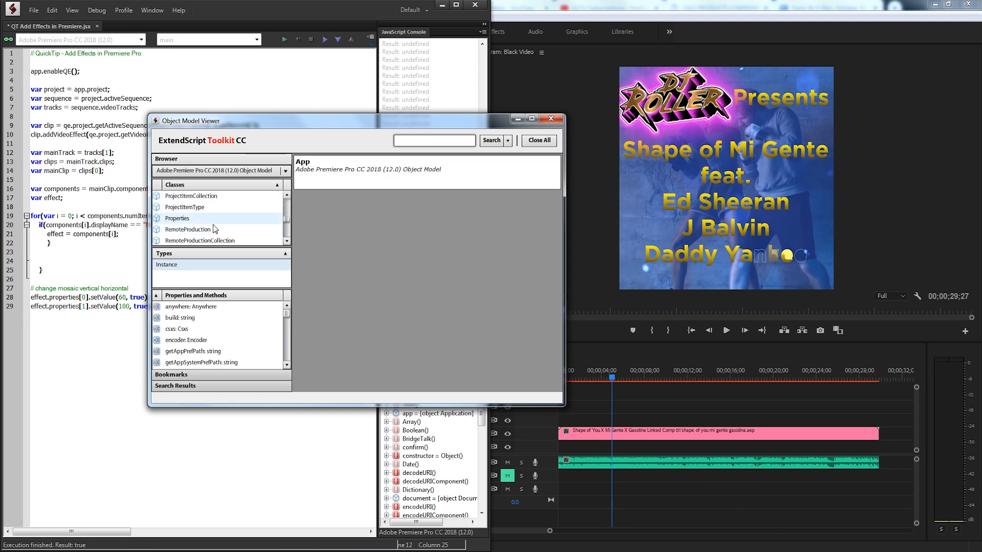
{"action": "scroll", "scroll_direction": "down", "scroll_amount": 3}
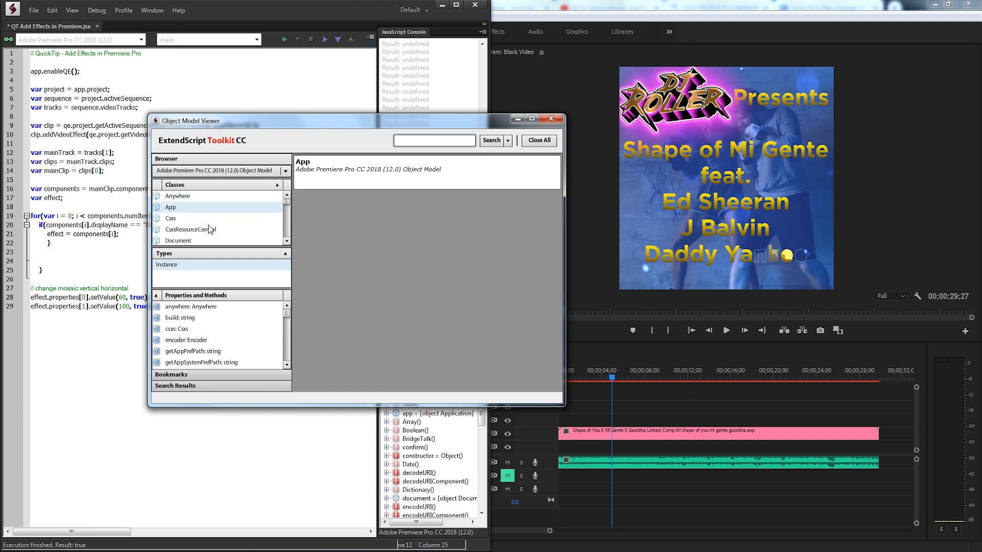
{"action": "left_click", "coordinate": [178, 196]}
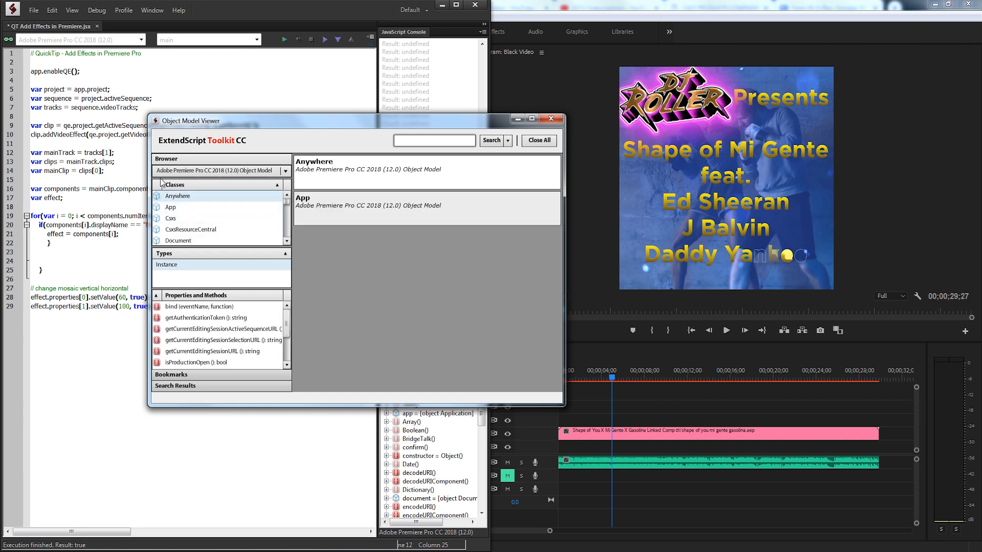
{"action": "left_click", "coordinate": [170, 207]}
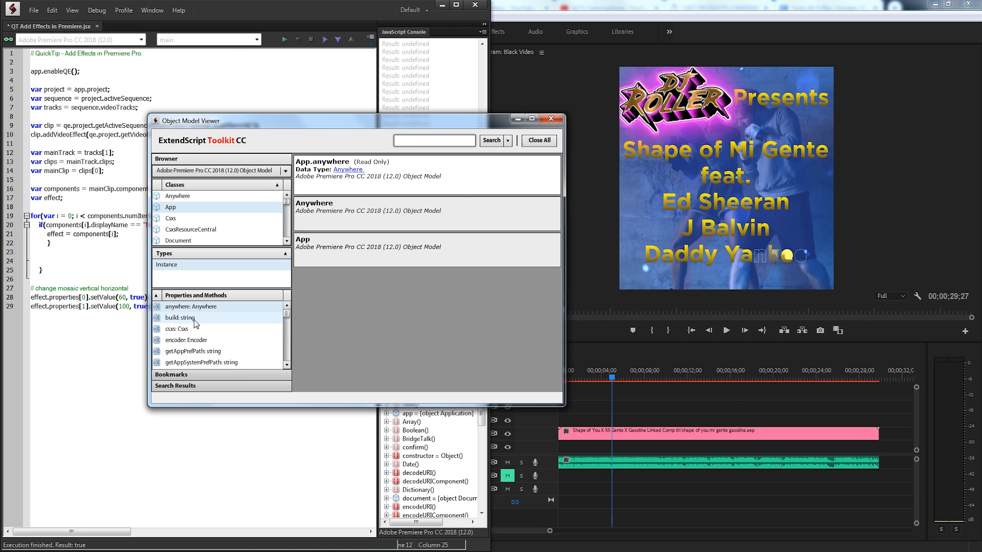
- Look up App's build and setTimeout members, then close the viewer
{"action": "left_click", "coordinate": [180, 317]}
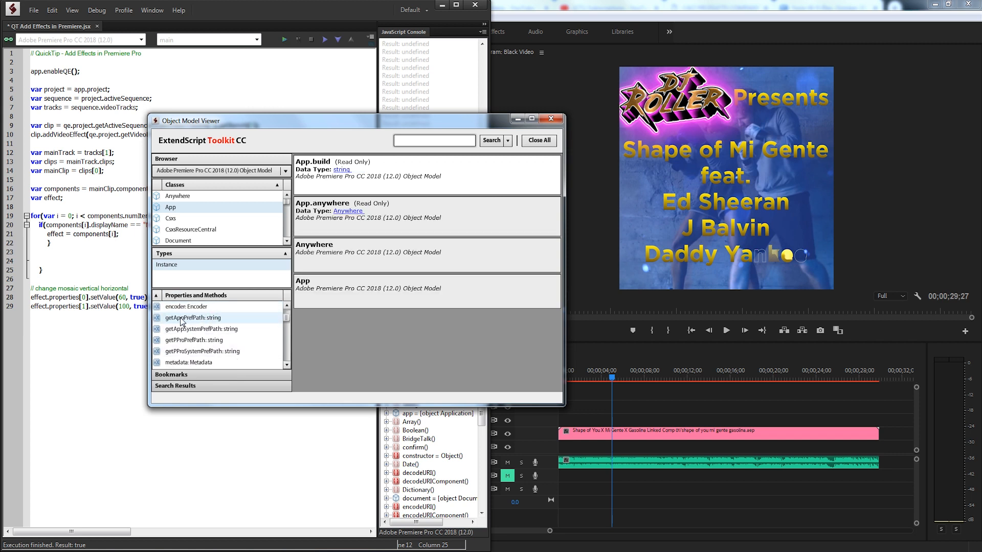
{"action": "scroll", "scroll_direction": "down", "scroll_amount": 3}
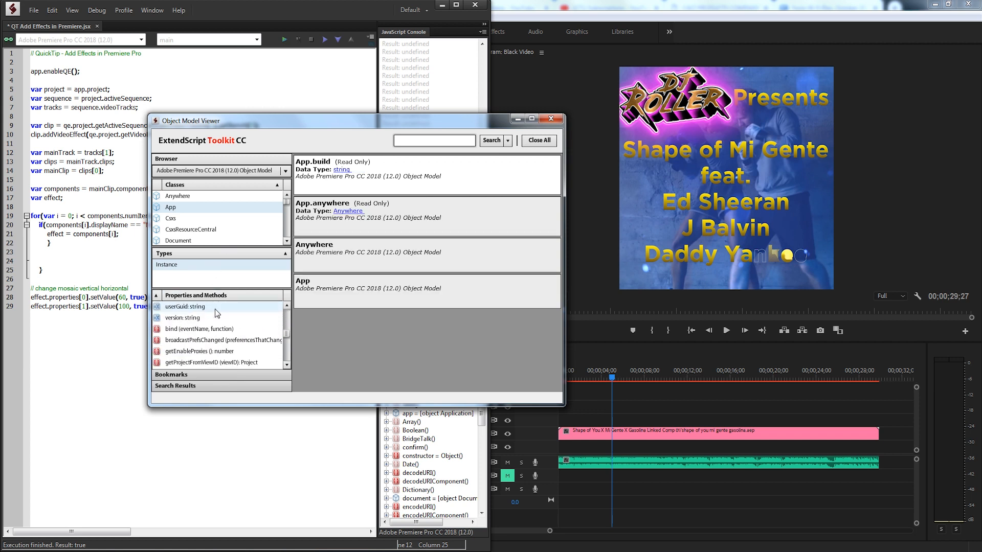
{"action": "scroll", "scroll_direction": "down", "scroll_amount": 3}
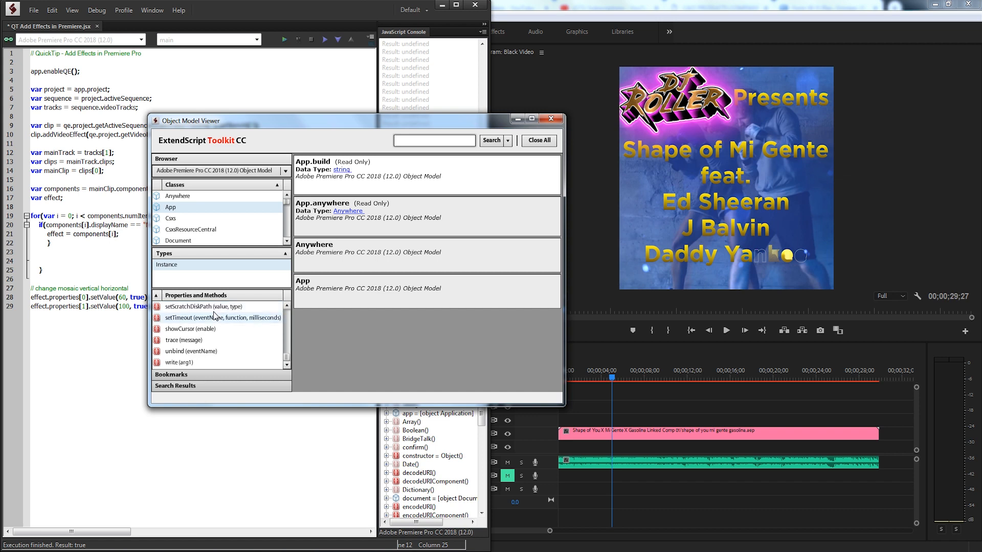
{"action": "mouse_move", "coordinate": [182, 326]}
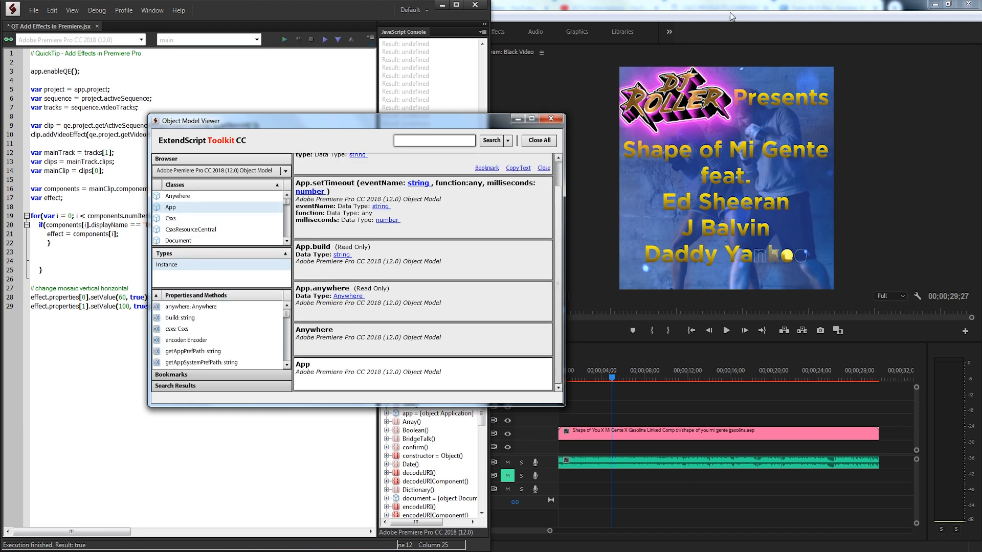
{"action": "mouse_move", "coordinate": [779, 4]}
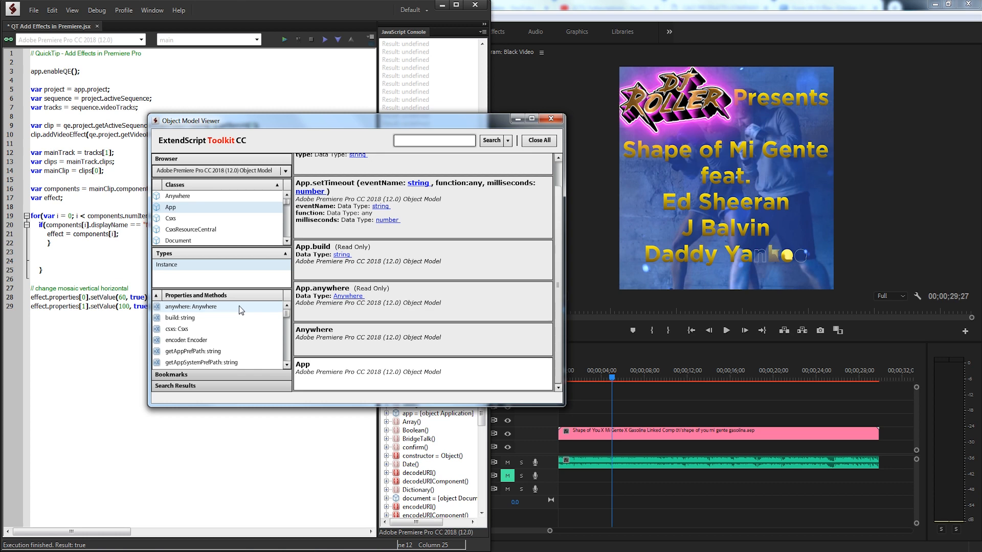
{"action": "left_click", "coordinate": [550, 118]}
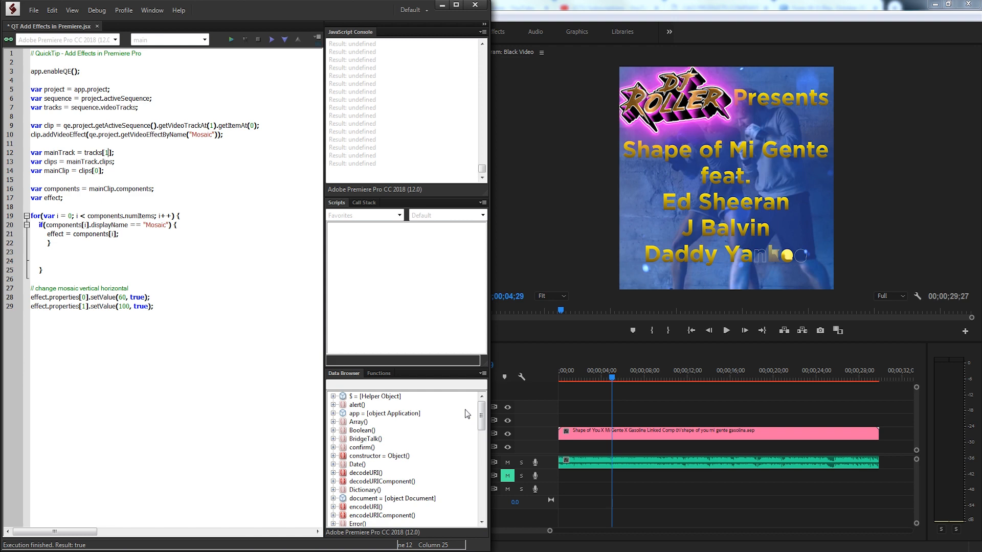
- Scroll the Data Browser and run the script to apply the Mosaic effect
{"action": "scroll", "scroll_direction": "down", "scroll_amount": 3}
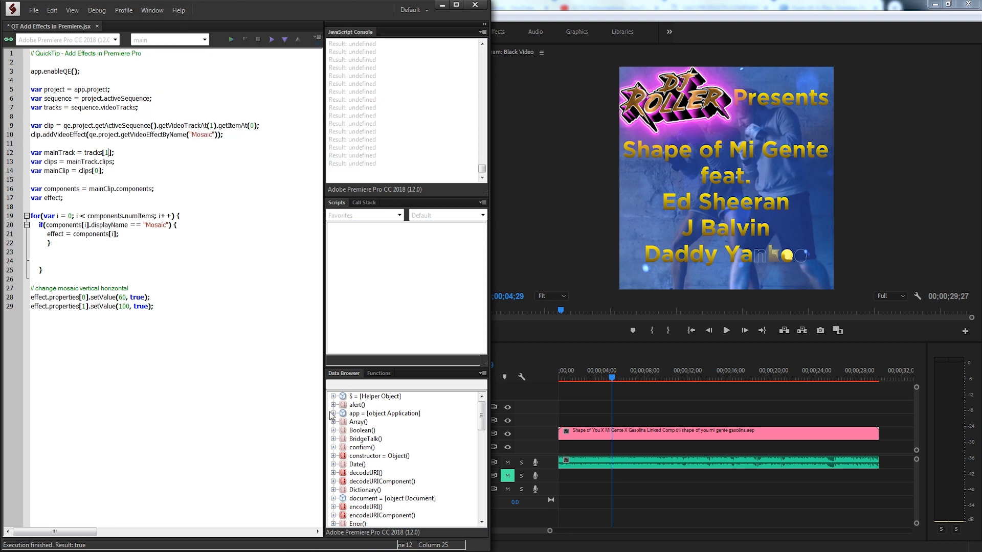
{"action": "scroll", "scroll_direction": "down", "scroll_amount": 3}
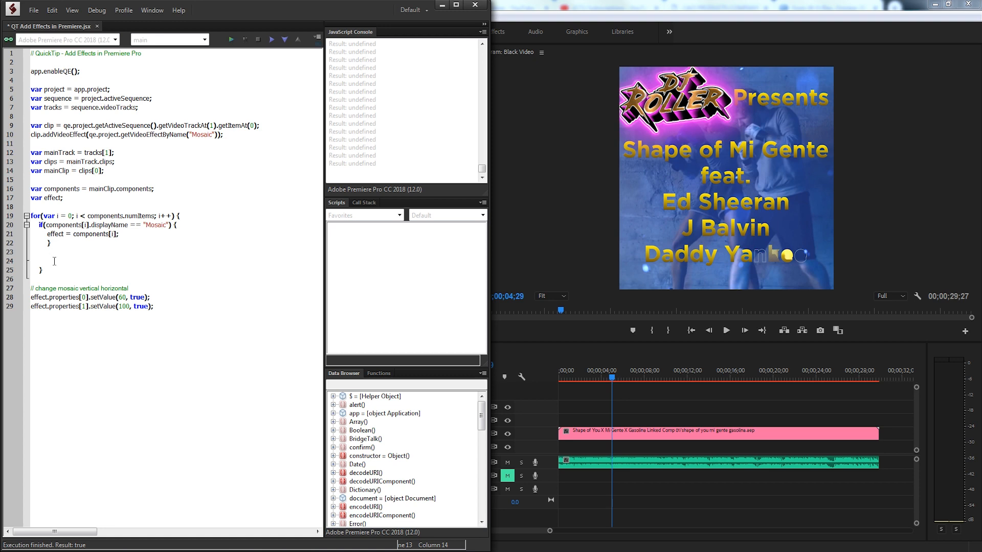
{"action": "mouse_move", "coordinate": [577, 234]}
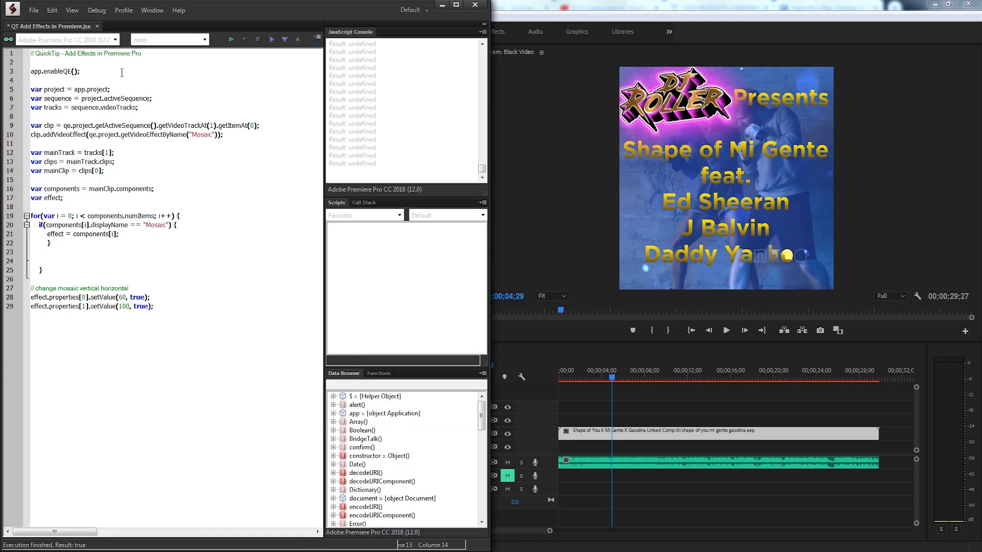
{"action": "right_click", "coordinate": [62, 90]}
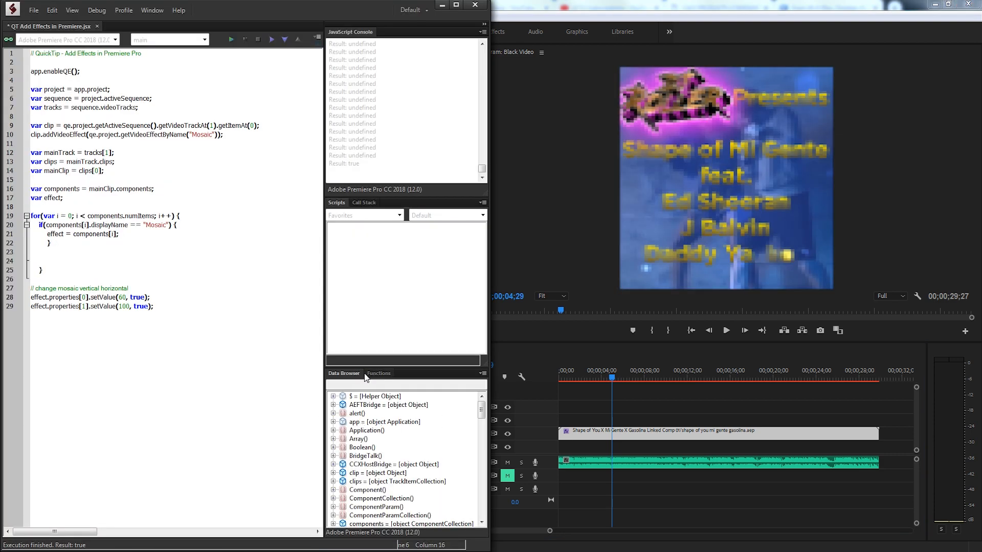
{"action": "scroll", "scroll_direction": "down", "scroll_amount": 3}
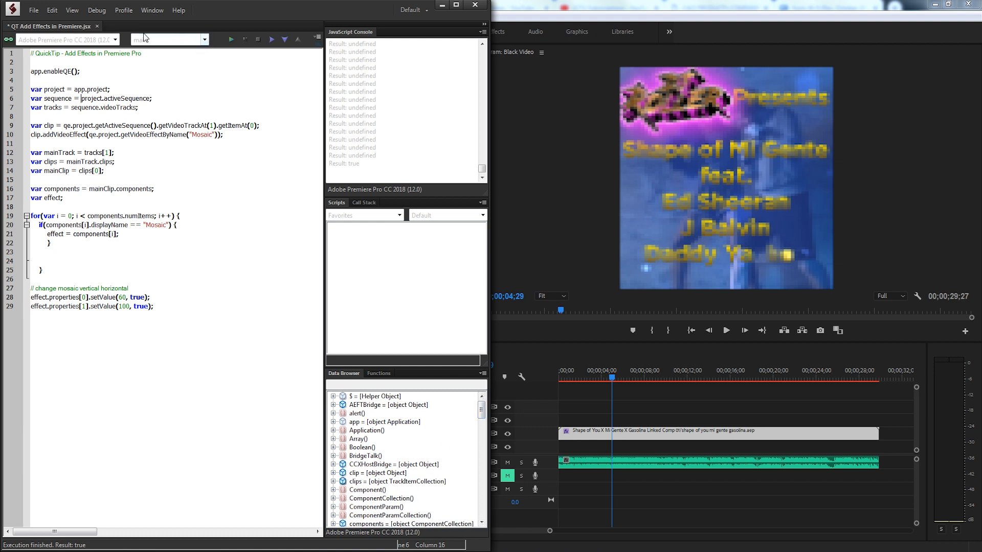
{"action": "left_click", "coordinate": [152, 9]}
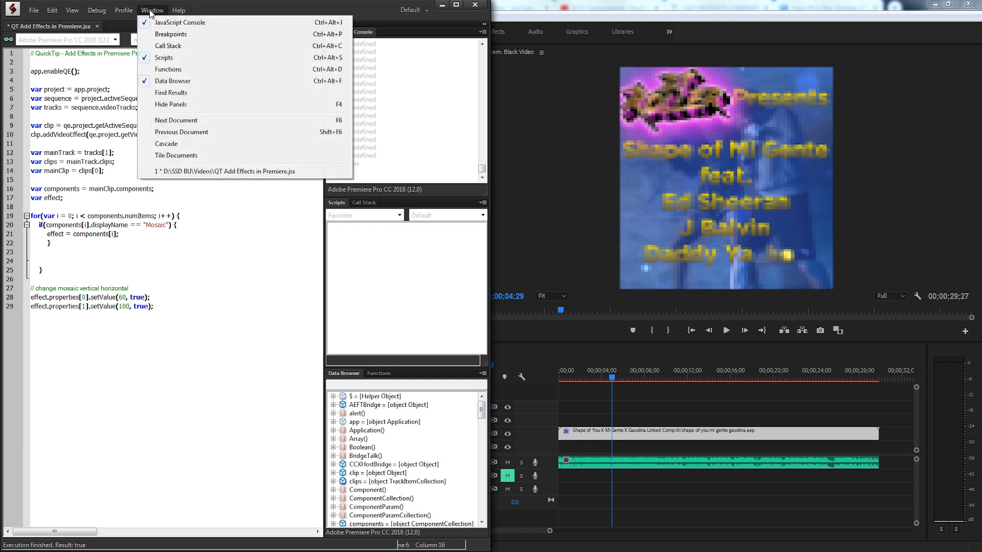
{"action": "left_click", "coordinate": [187, 22]}
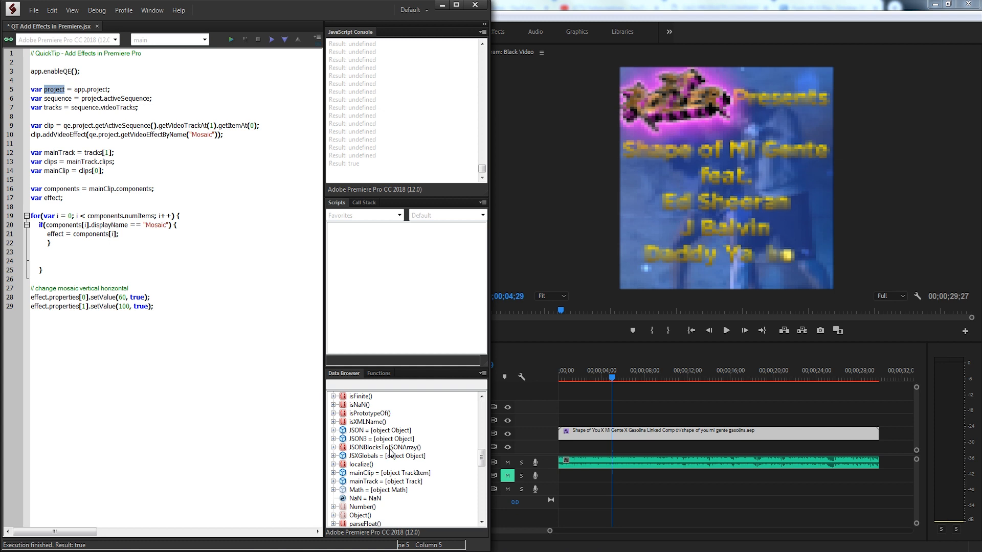
{"action": "scroll", "scroll_direction": "down", "scroll_amount": 3}
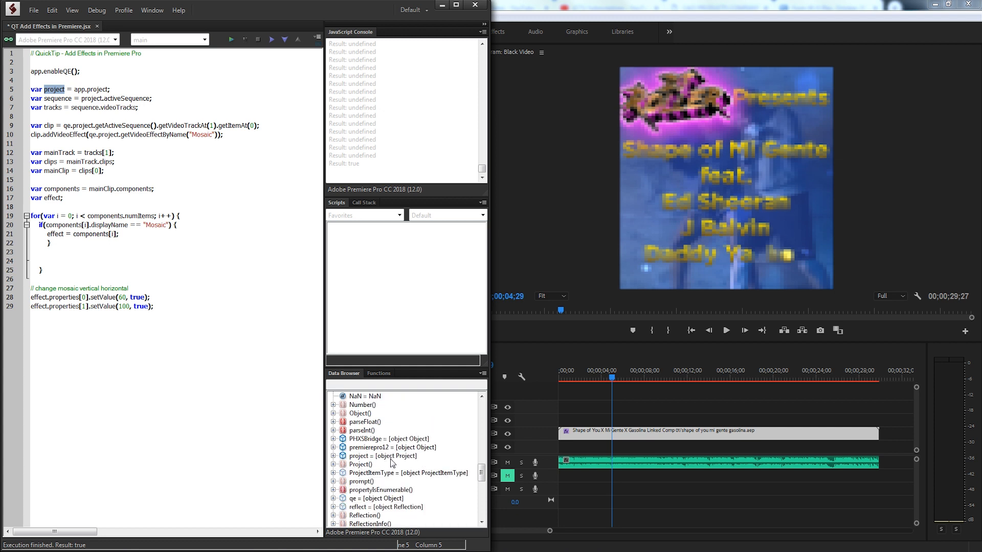
{"action": "mouse_move", "coordinate": [406, 462]}
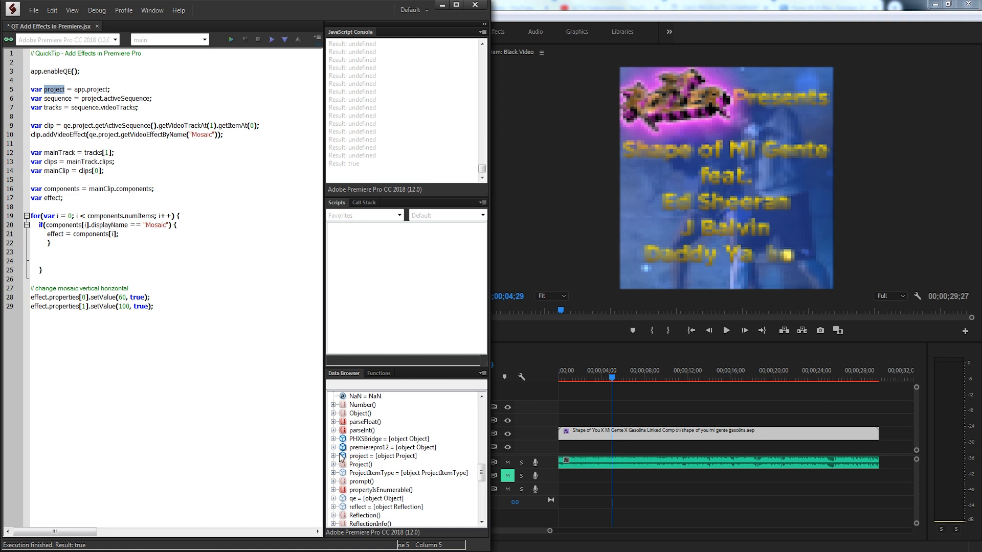
{"action": "left_click", "coordinate": [333, 455]}
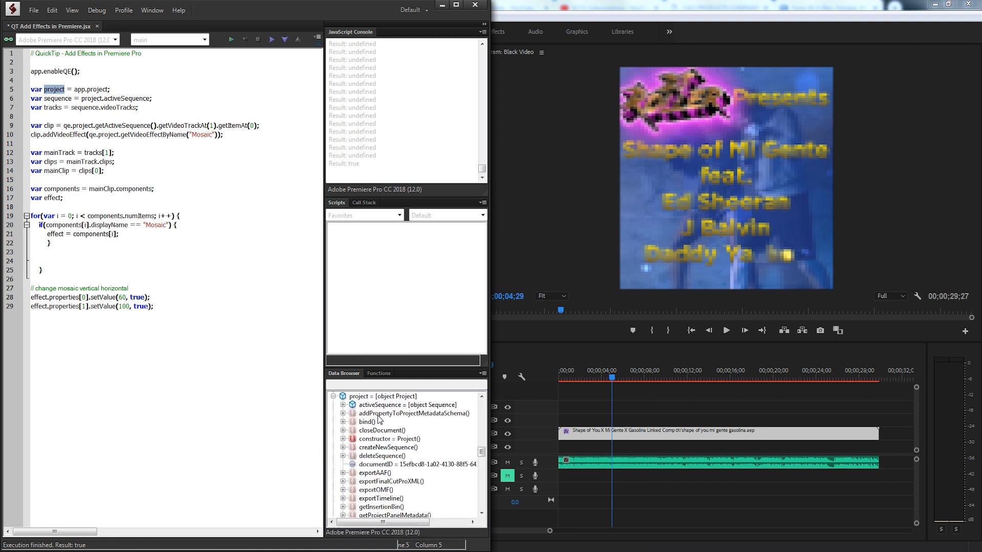
{"action": "mouse_move", "coordinate": [392, 410]}
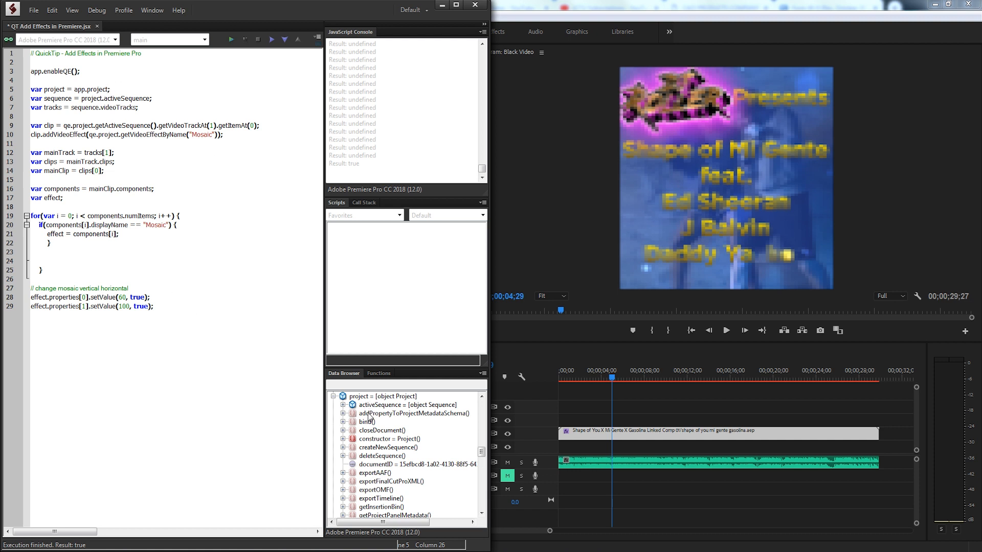
{"action": "left_click", "coordinate": [403, 405]}
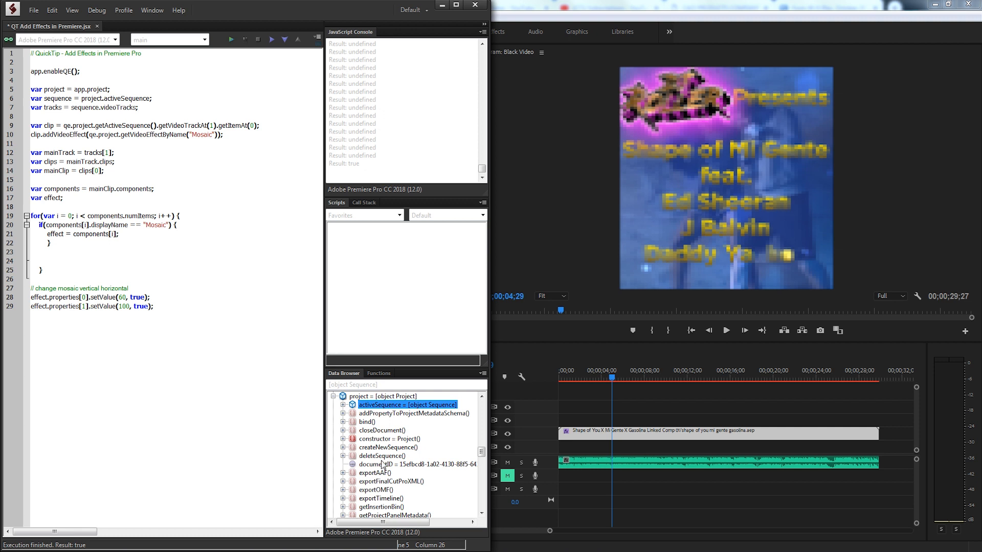
{"action": "left_click", "coordinate": [381, 430]}
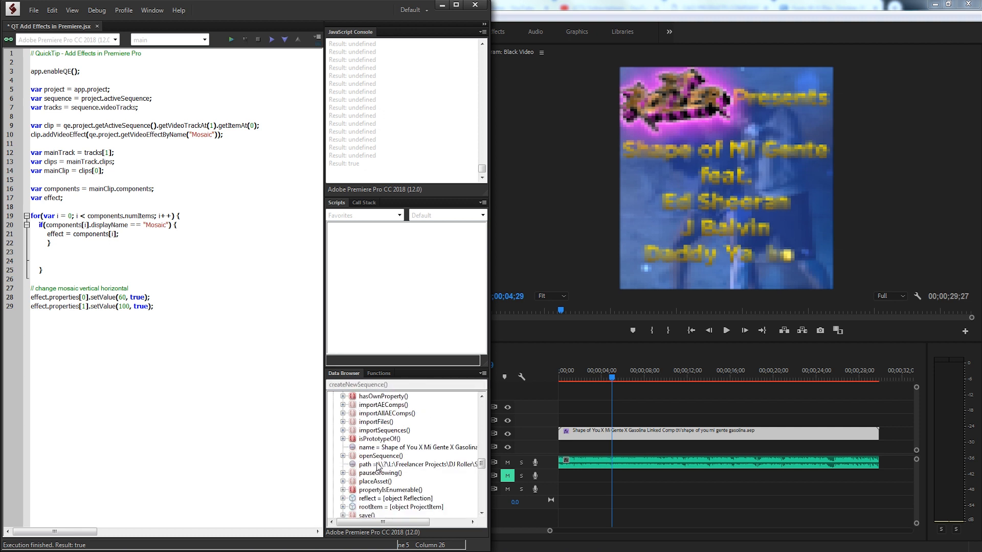
{"action": "scroll", "scroll_direction": "down", "scroll_amount": 3}
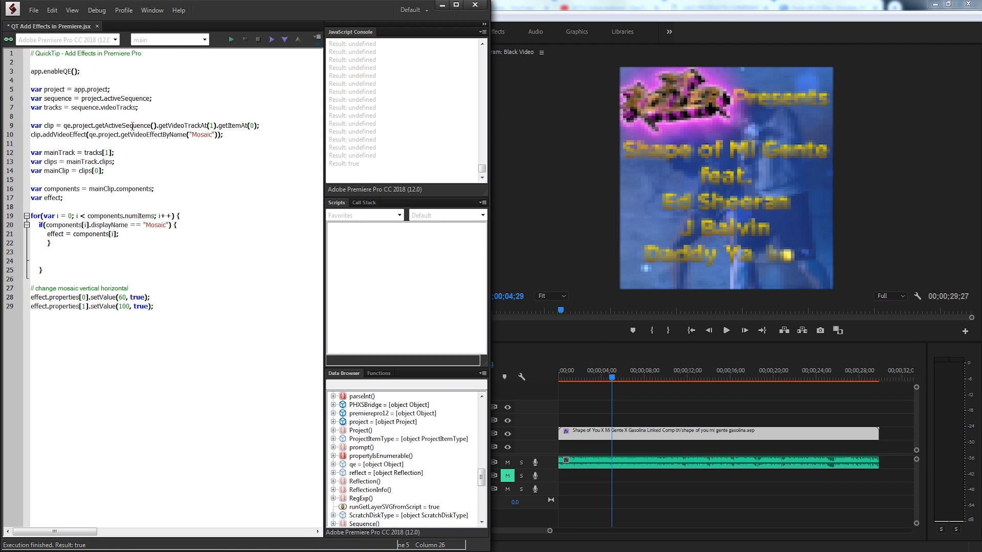
{"action": "mouse_move", "coordinate": [325, 485]}
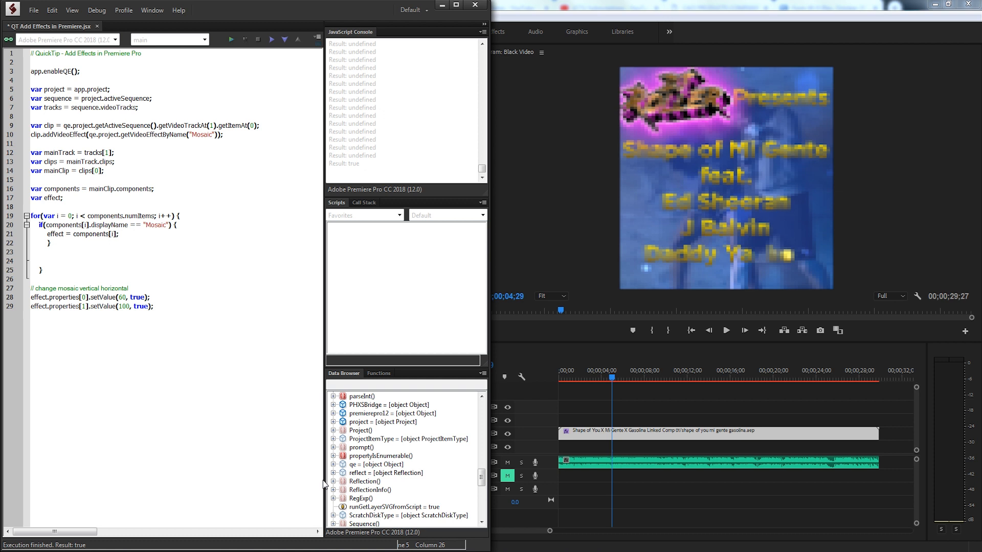
{"action": "left_click", "coordinate": [369, 465]}
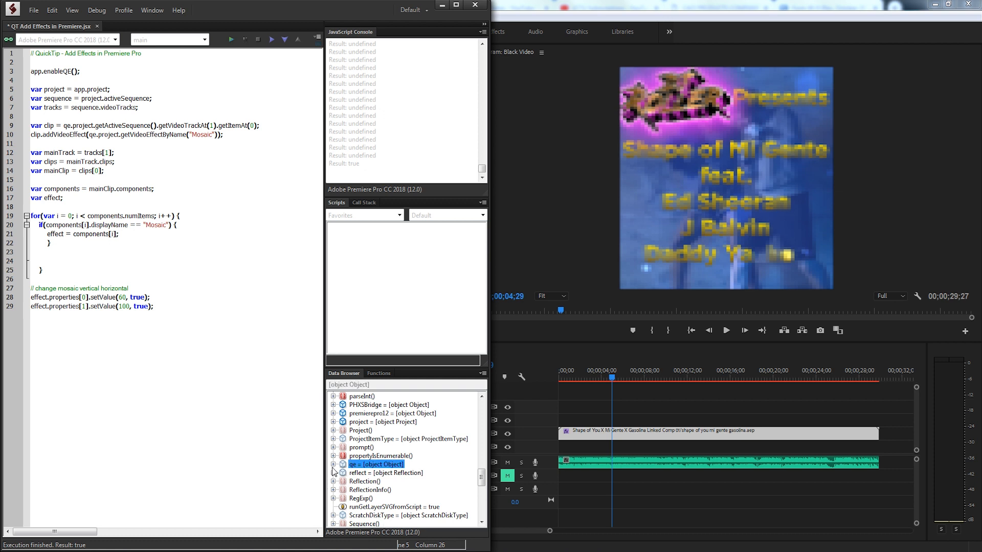
{"action": "double_click", "coordinate": [67, 71]}
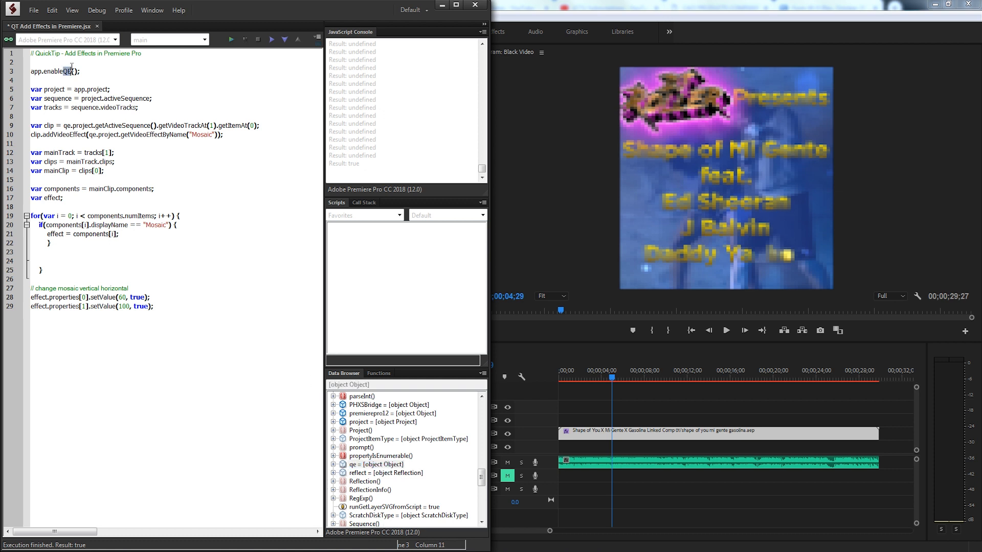
{"action": "mouse_move", "coordinate": [71, 74]}
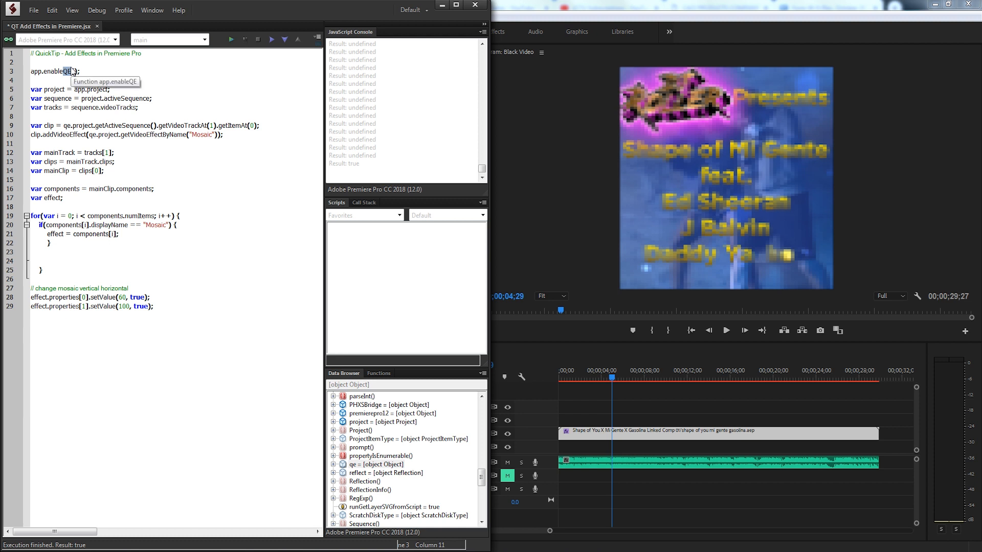
{"action": "left_click", "coordinate": [354, 464]}
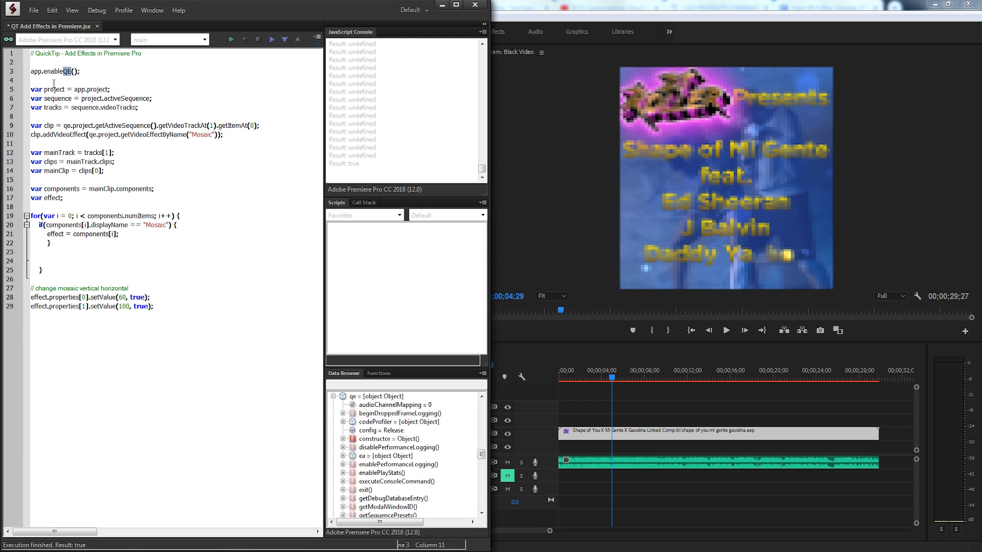
{"action": "left_click", "coordinate": [376, 422]}
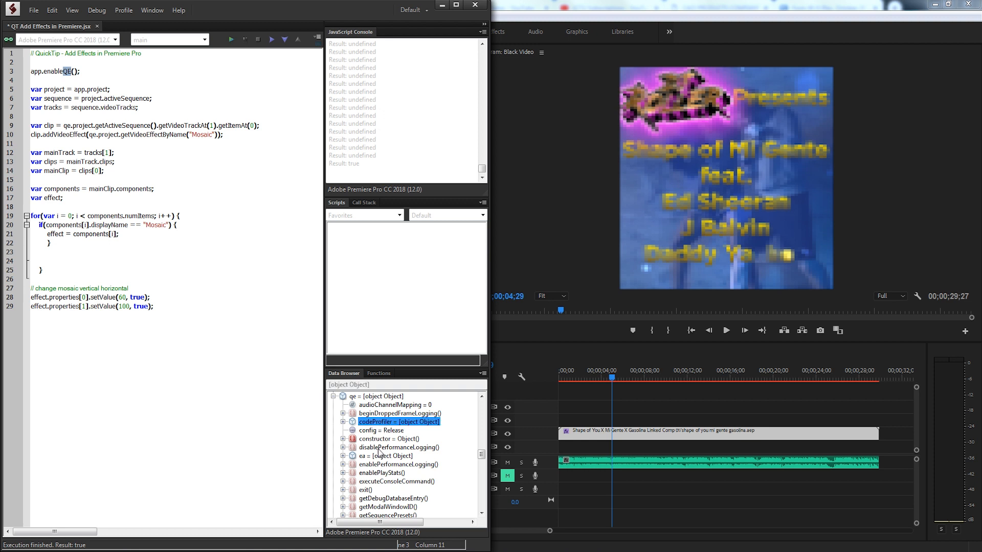
{"action": "scroll", "scroll_direction": "down", "scroll_amount": 3}
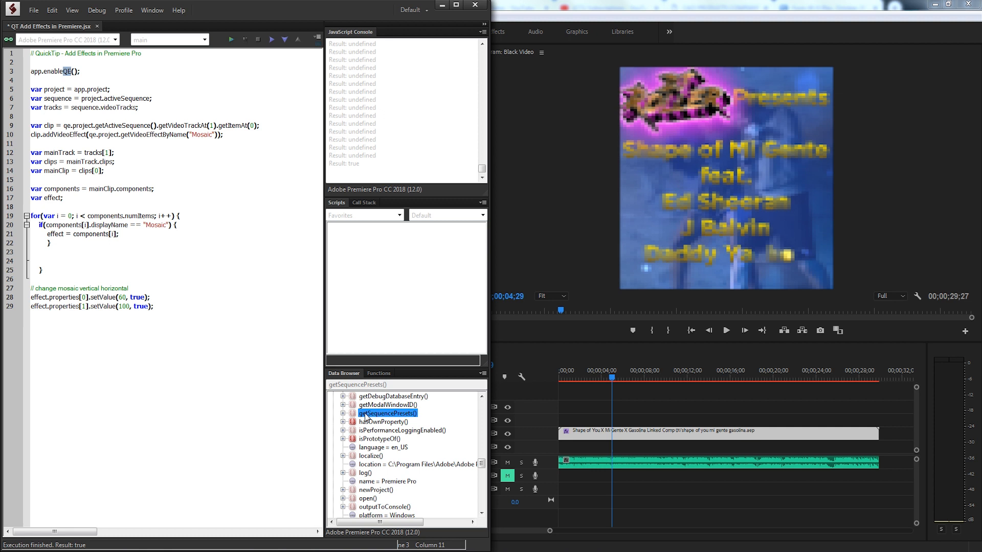
{"action": "scroll", "scroll_direction": "down", "scroll_amount": 3}
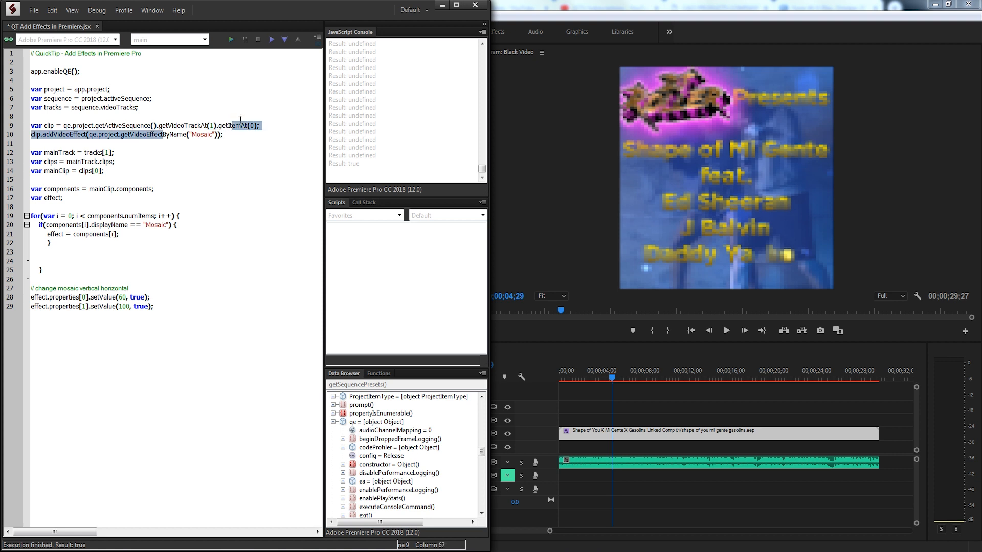
{"action": "left_click", "coordinate": [149, 135]}
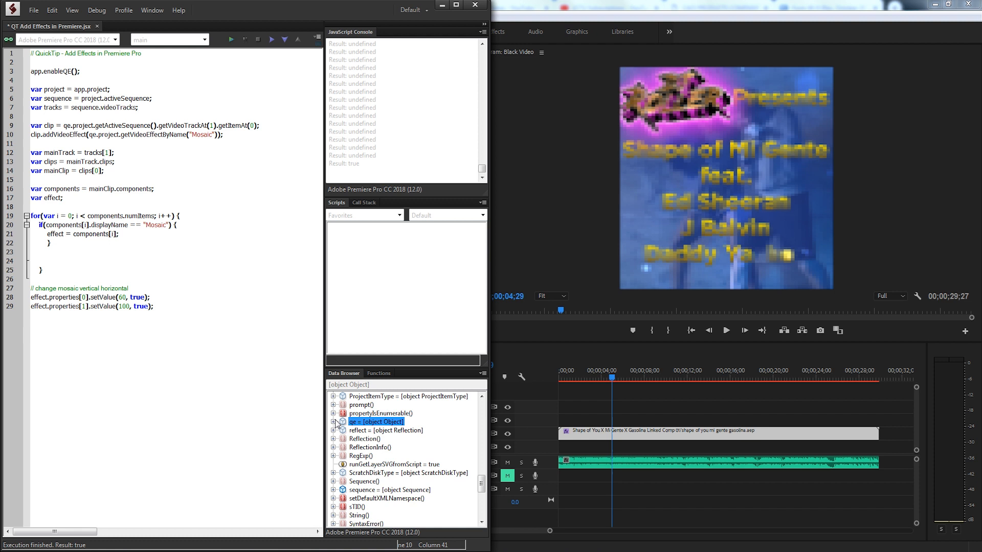
{"action": "mouse_move", "coordinate": [383, 319]}
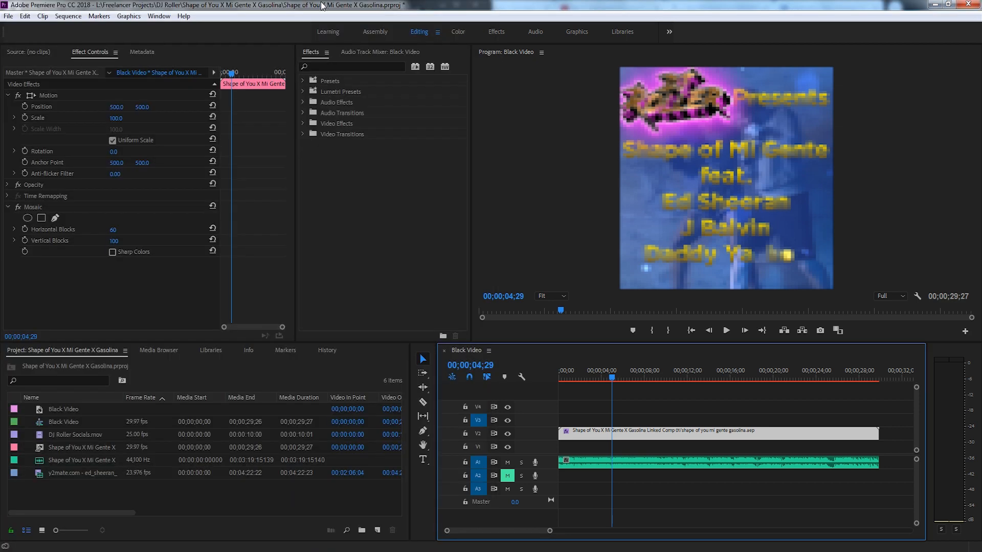
{"action": "mouse_move", "coordinate": [163, 17]}
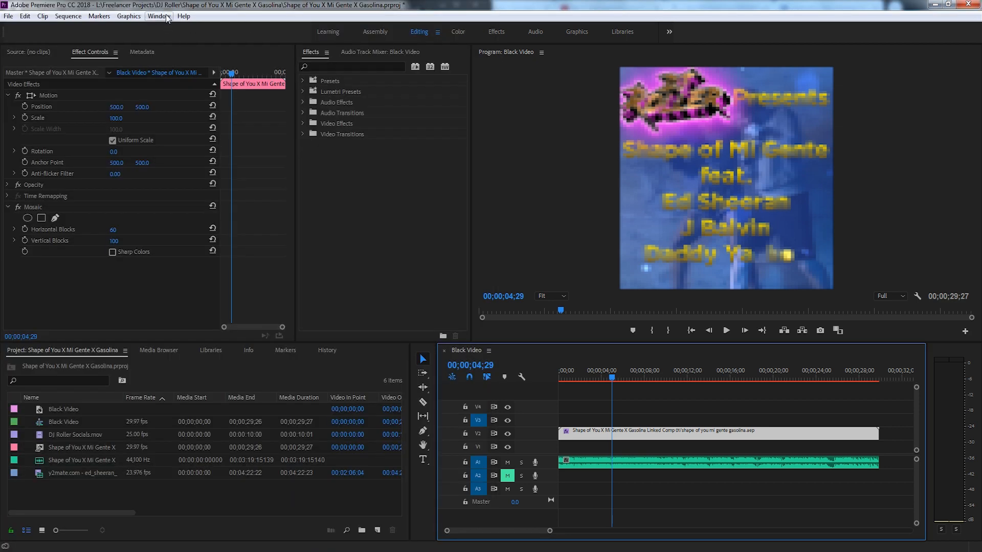
{"action": "left_click", "coordinate": [155, 16]}
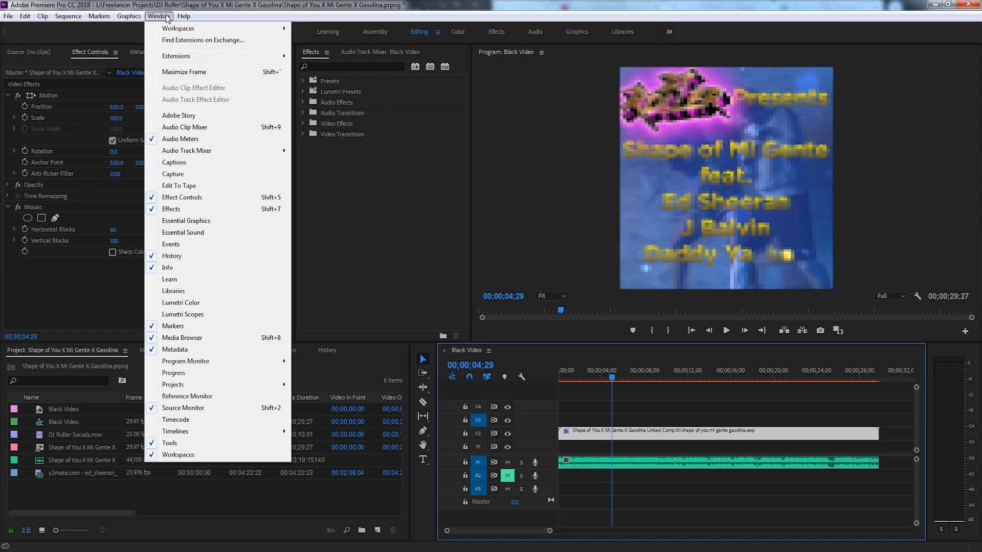
{"action": "mouse_move", "coordinate": [176, 55]}
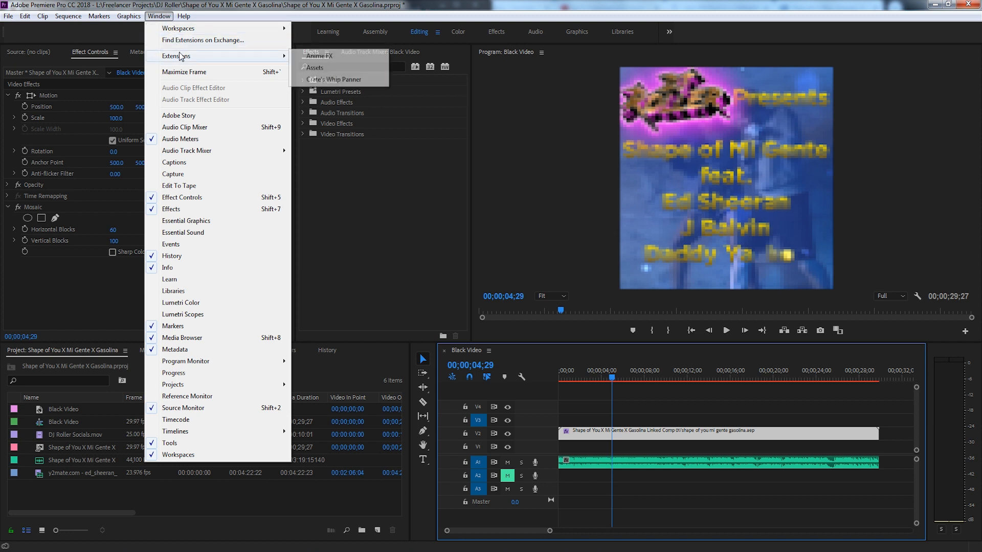
{"action": "left_click", "coordinate": [314, 67]}
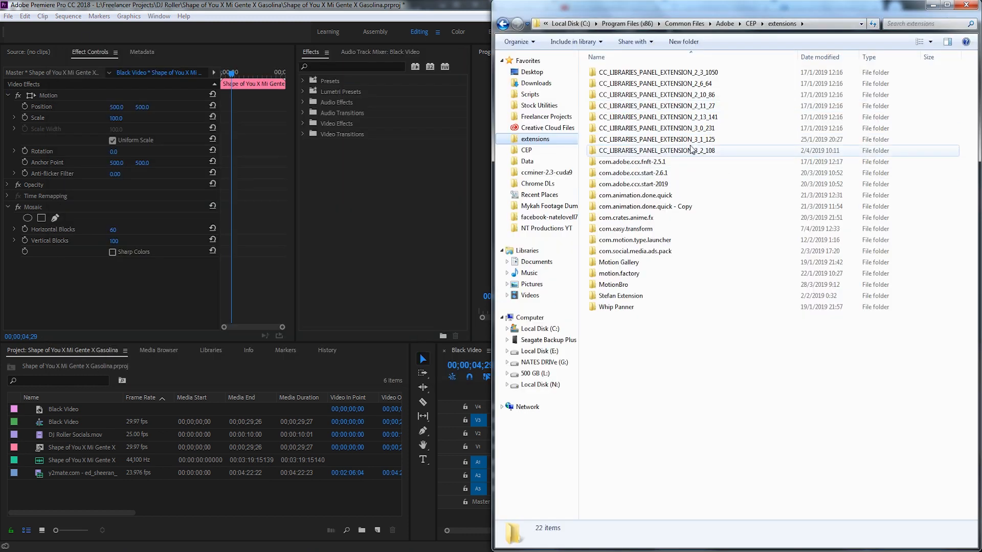
- Browse into the com.crates.anime.fx extension folder and its js subfolder
{"action": "left_click", "coordinate": [677, 139]}
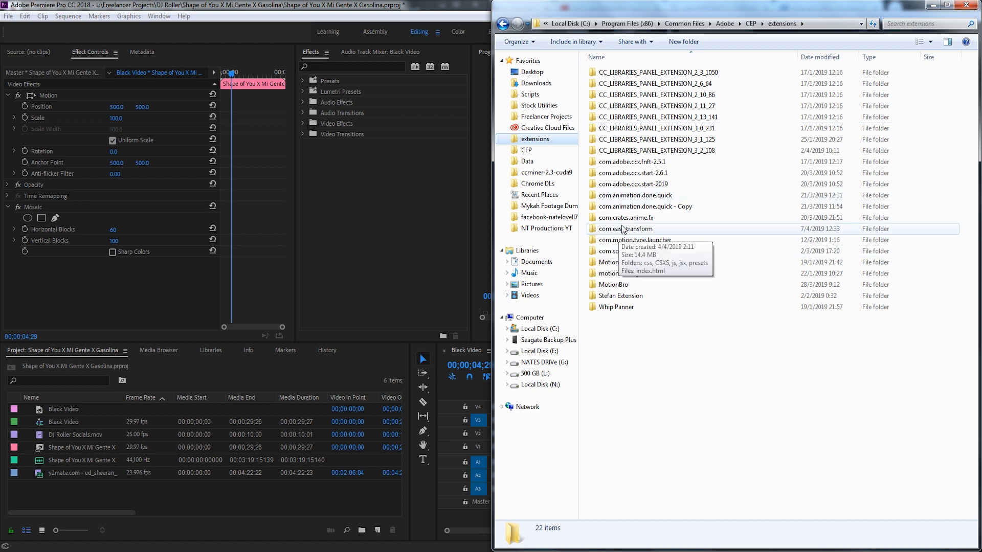
{"action": "double_click", "coordinate": [625, 217]}
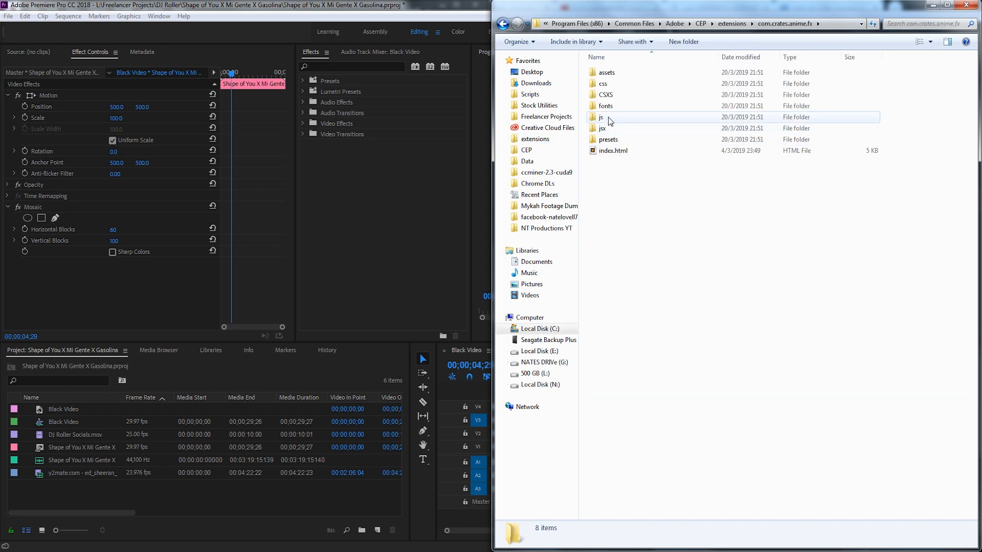
{"action": "double_click", "coordinate": [602, 128]}
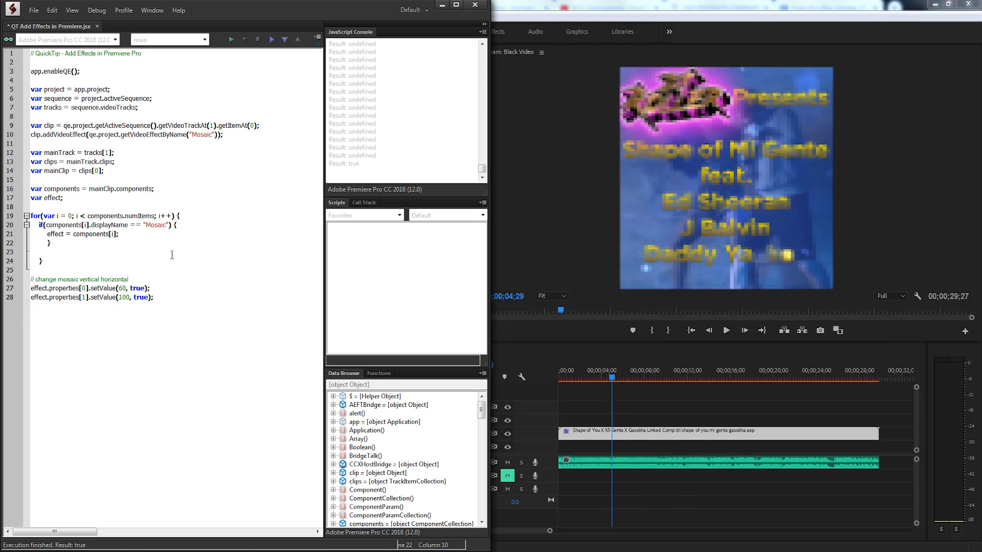
- Open Pr Testing.jsx in a new ExtendScript Toolkit tab
{"action": "left_click", "coordinate": [132, 25]}
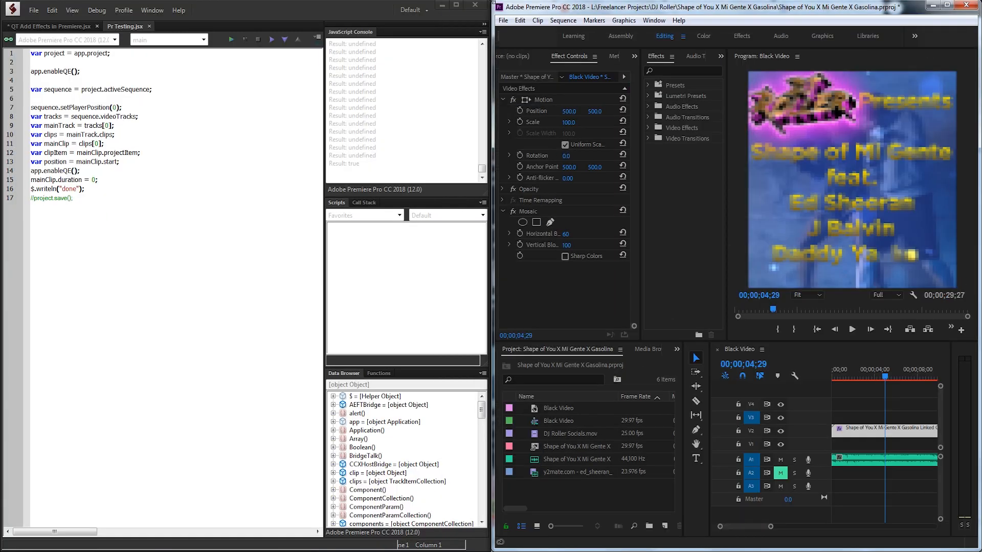
- Add writeln and alert lines for project.name below the project variable
{"action": "left_click", "coordinate": [116, 53]}
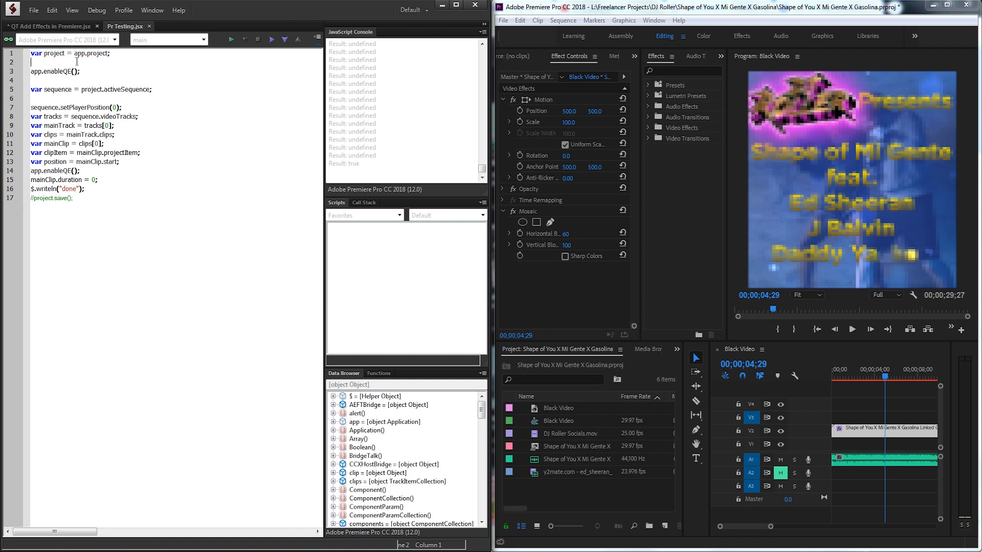
{"action": "type", "text": "$.writeln(project"}
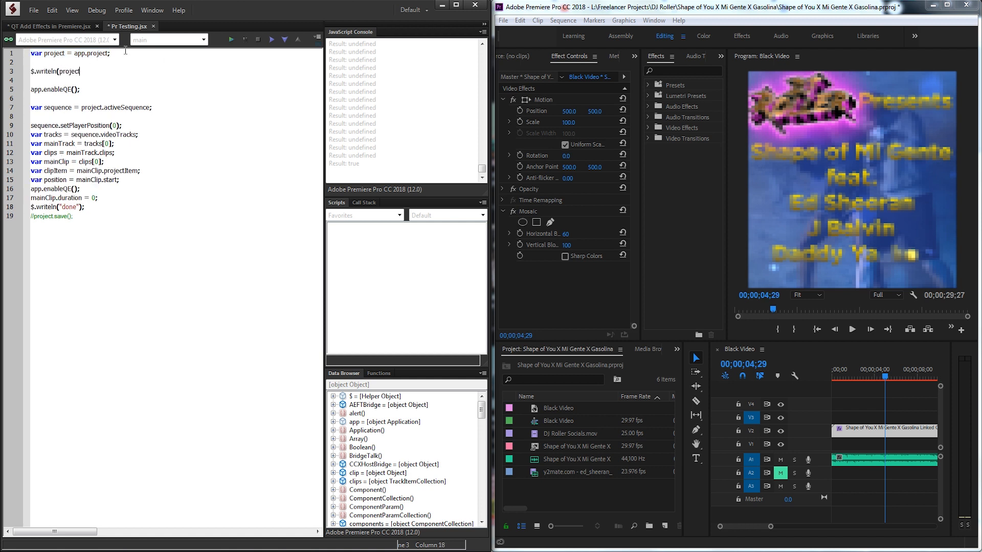
{"action": "type", "text": ".name);"}
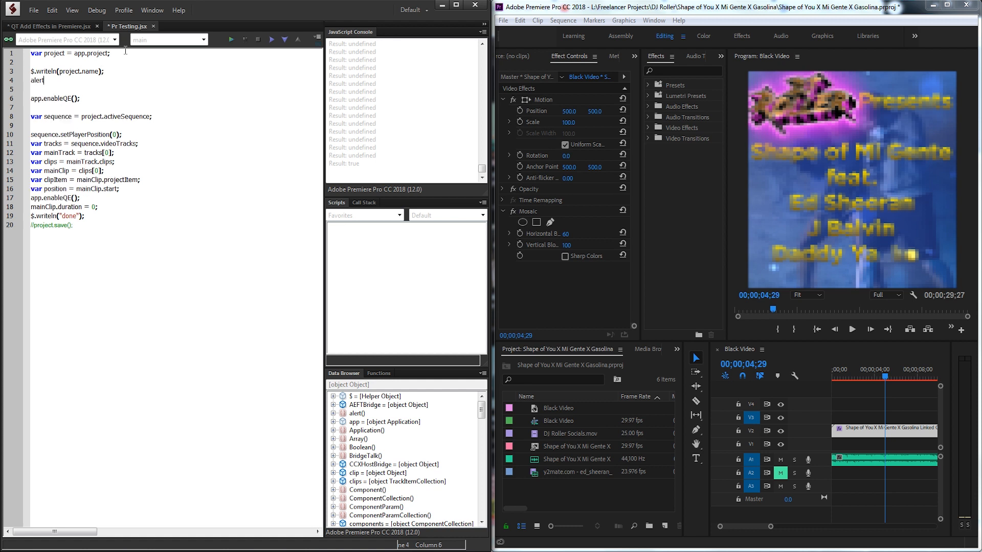
{"action": "type", "text": "(project"}
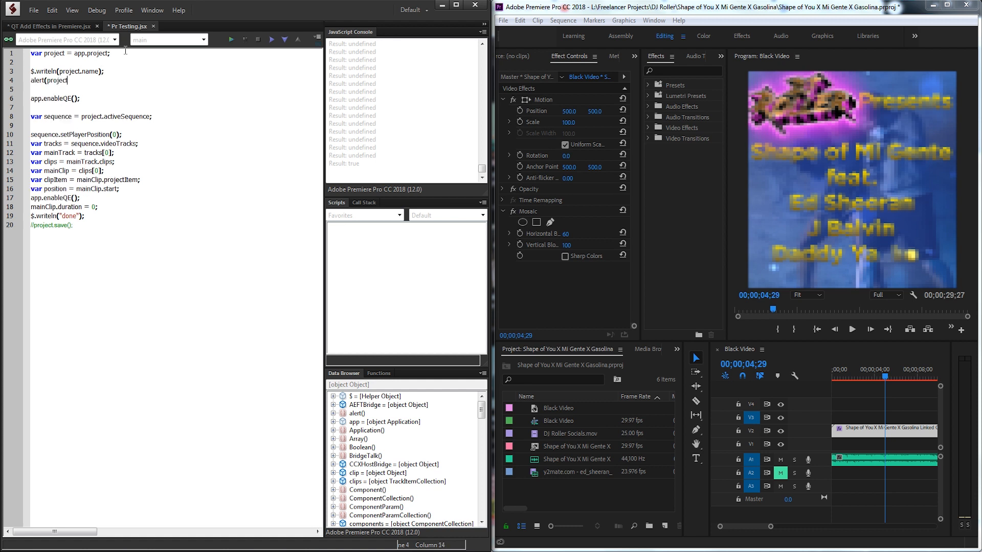
{"action": "type", "text": ".name);"}
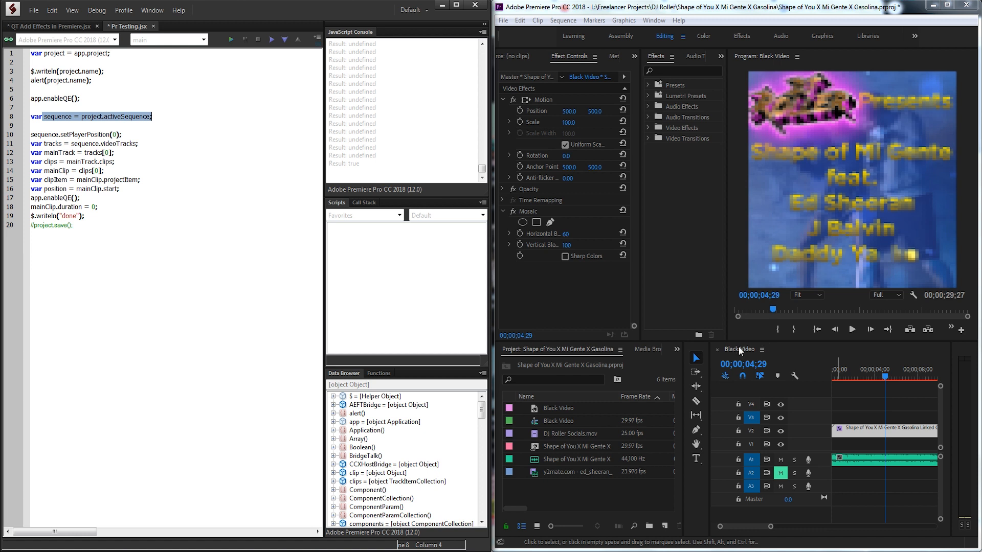
- Add alert(sequence); after the activeSequence line
{"action": "left_click", "coordinate": [153, 117]}
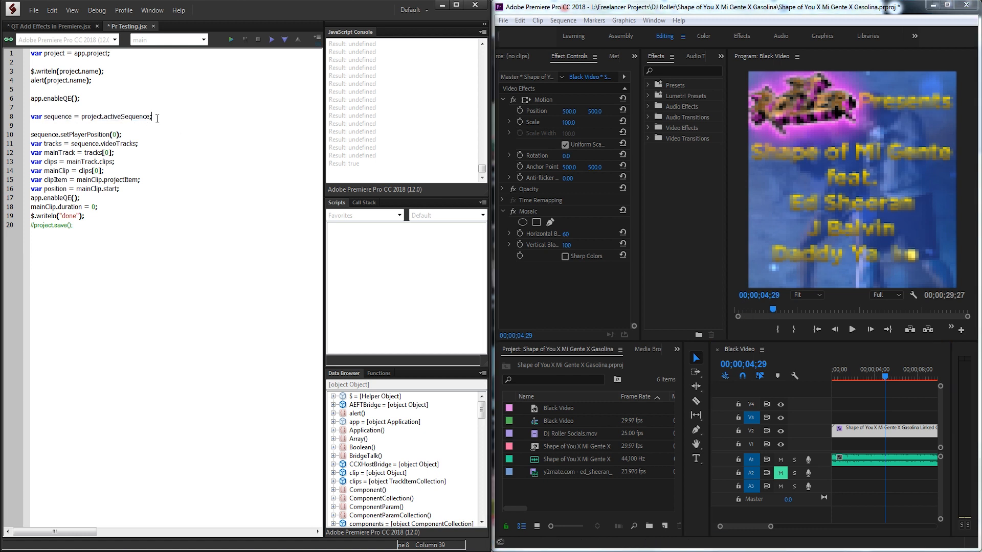
{"action": "type", "text": "alert(se"}
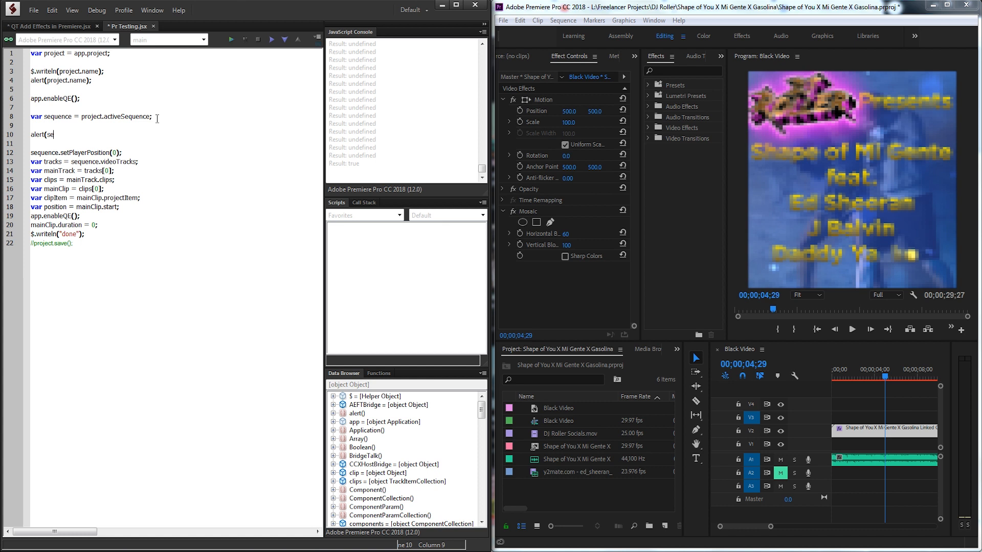
{"action": "type", "text": "quence);"}
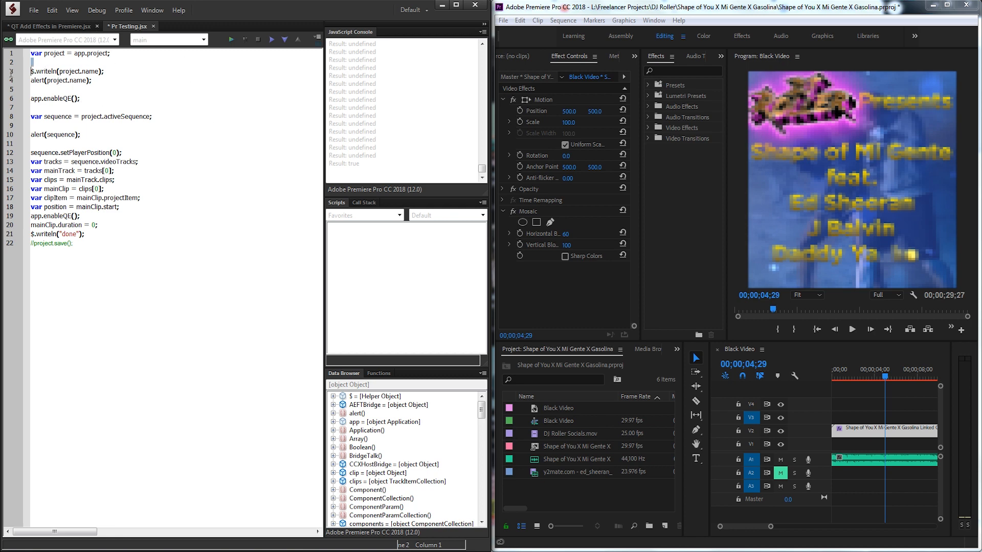
- Run Pr Testing.jsx, dismiss the project name and sequence alerts, then stop
{"action": "left_click", "coordinate": [233, 39]}
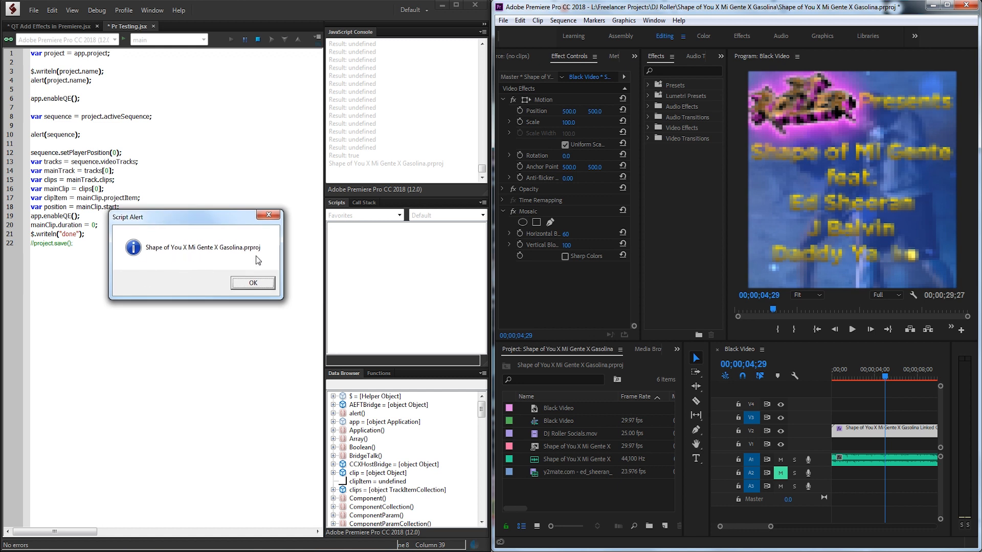
{"action": "left_click", "coordinate": [252, 283]}
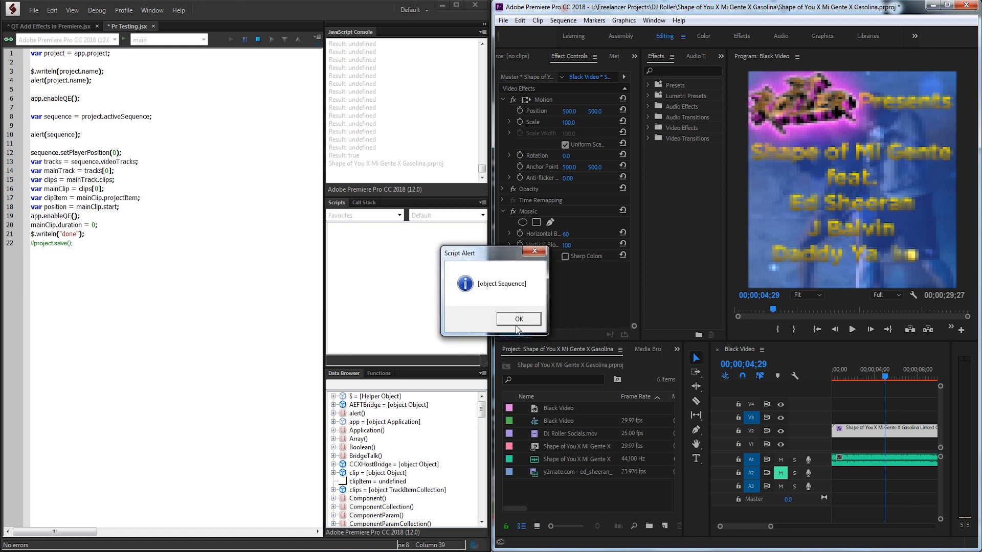
{"action": "left_click", "coordinate": [519, 319]}
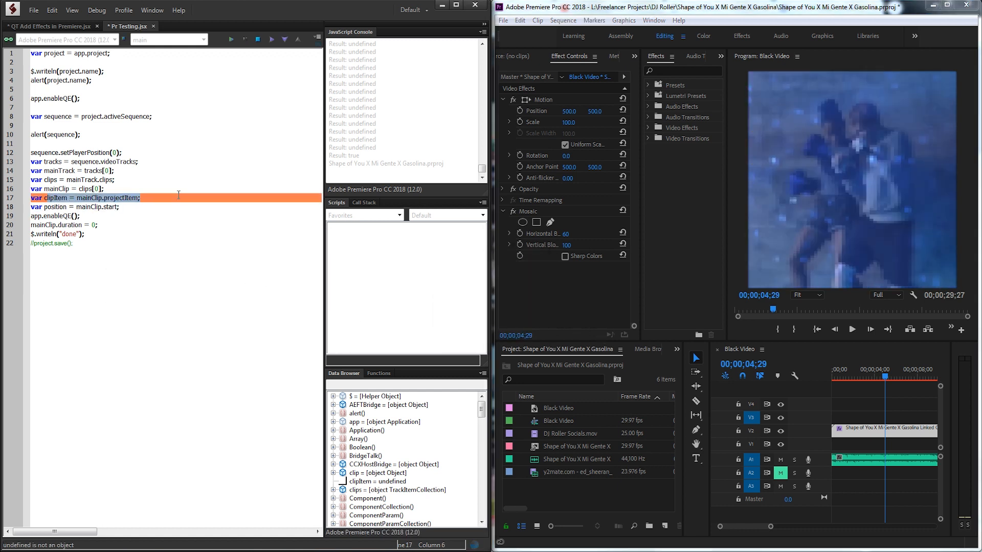
{"action": "left_click", "coordinate": [231, 39]}
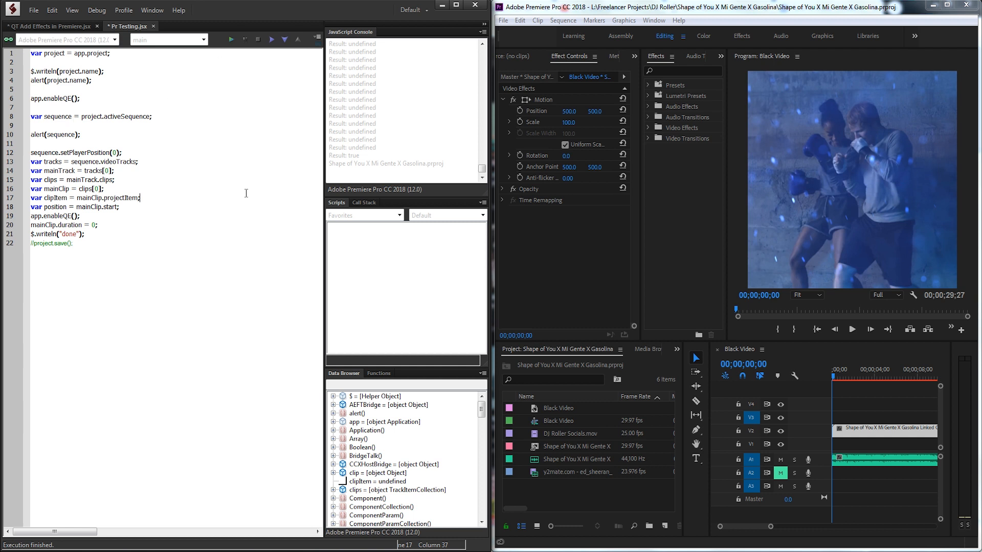
{"action": "mouse_move", "coordinate": [654, 20]}
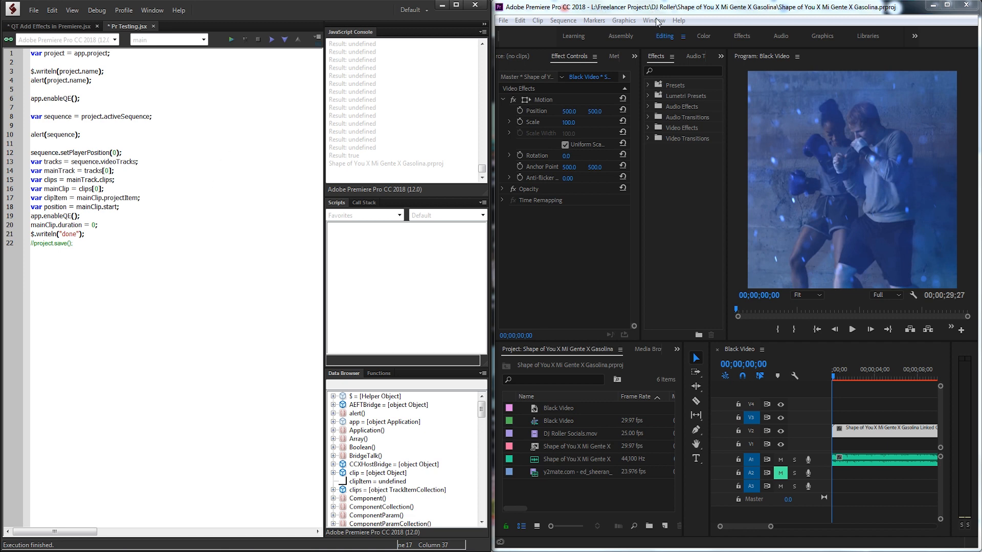
{"action": "left_click", "coordinate": [657, 20]}
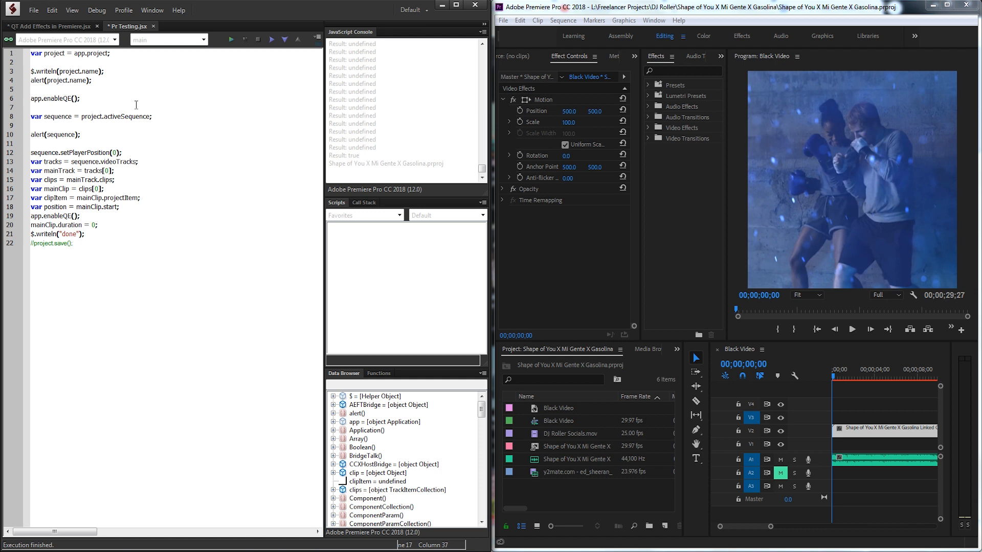
{"action": "mouse_move", "coordinate": [198, 82]}
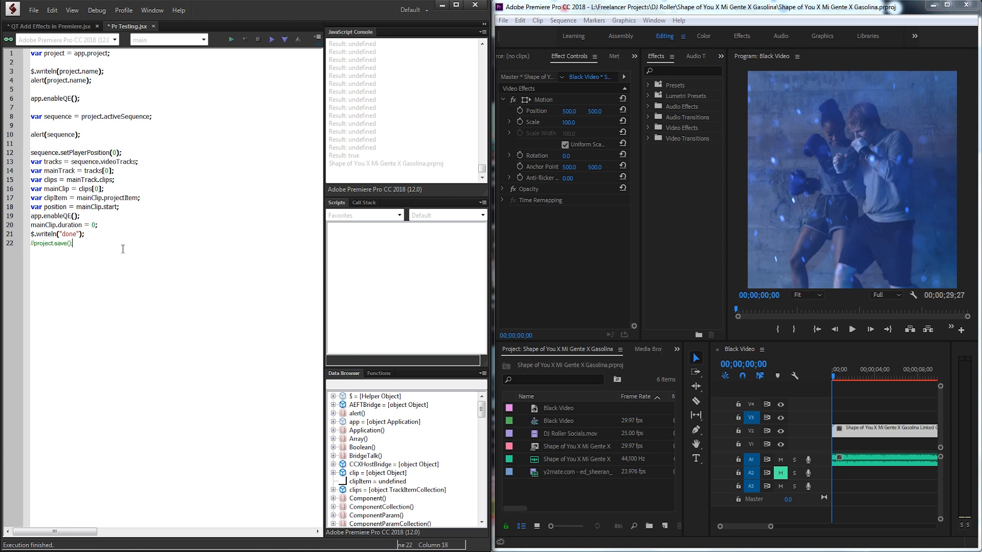
{"action": "mouse_move", "coordinate": [126, 256]}
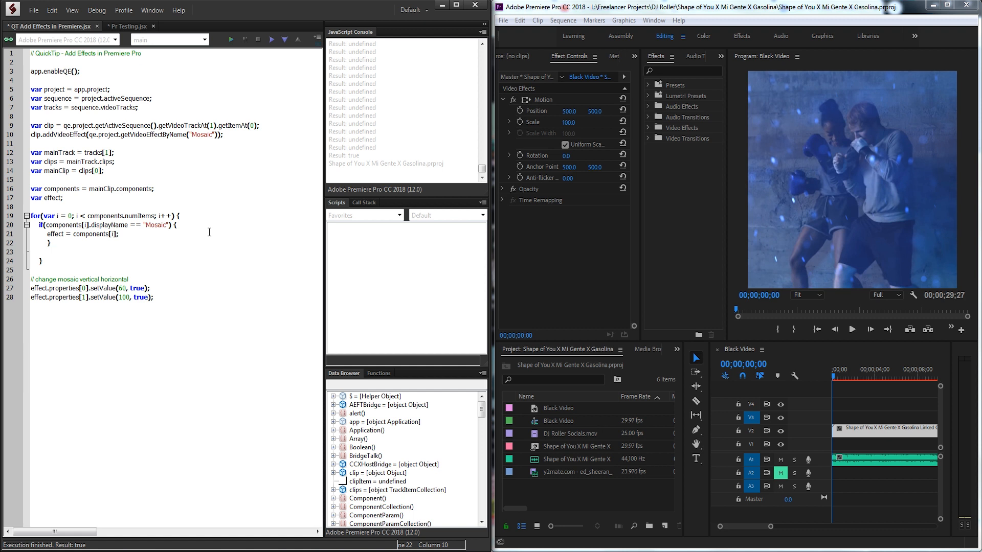
{"action": "left_click", "coordinate": [49, 243]}
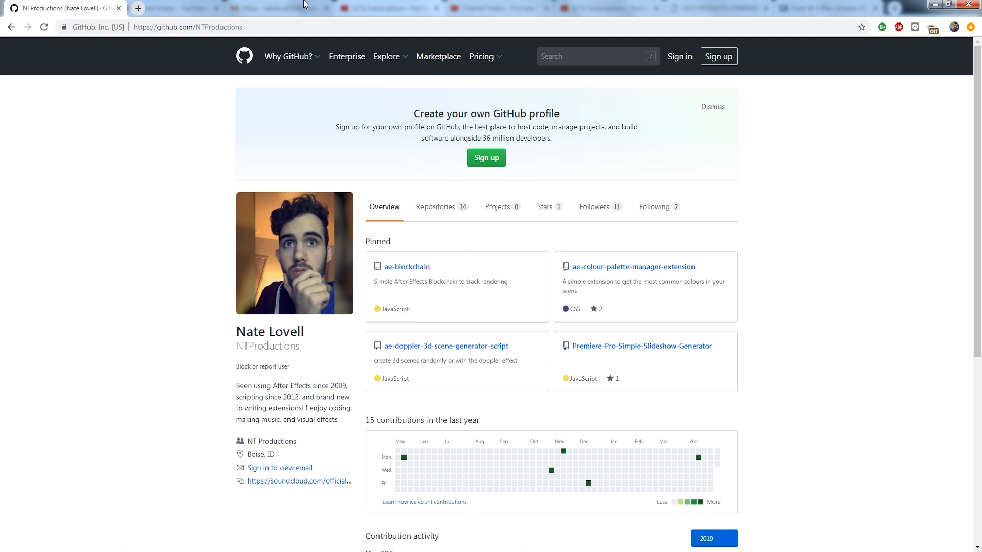
{"action": "mouse_move", "coordinate": [396, 6]}
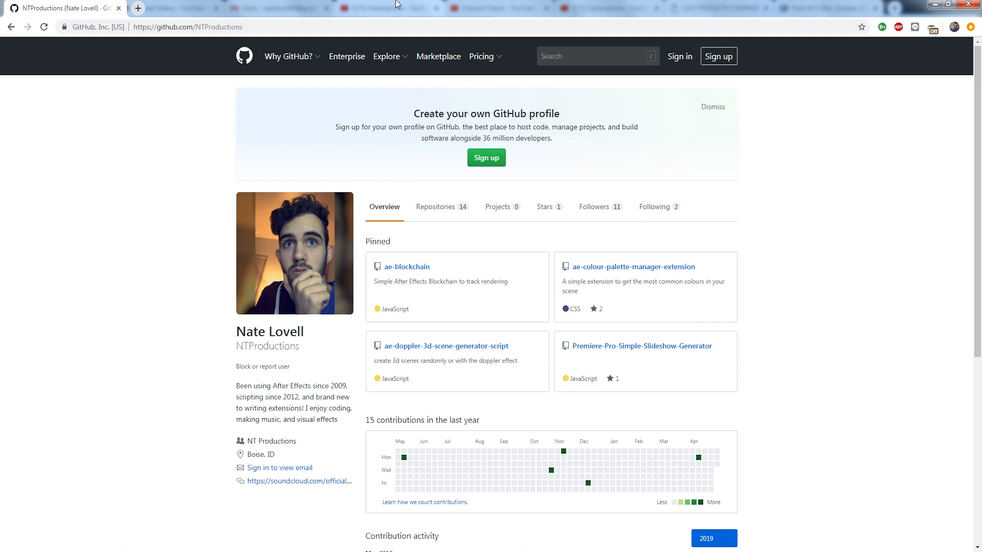
{"action": "mouse_move", "coordinate": [447, 244]}
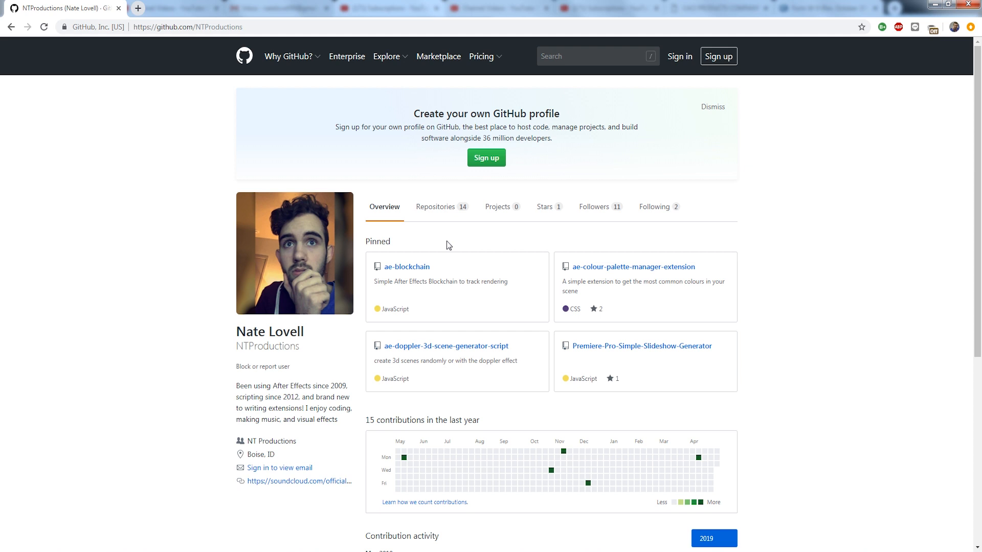
{"action": "mouse_move", "coordinate": [286, 193]}
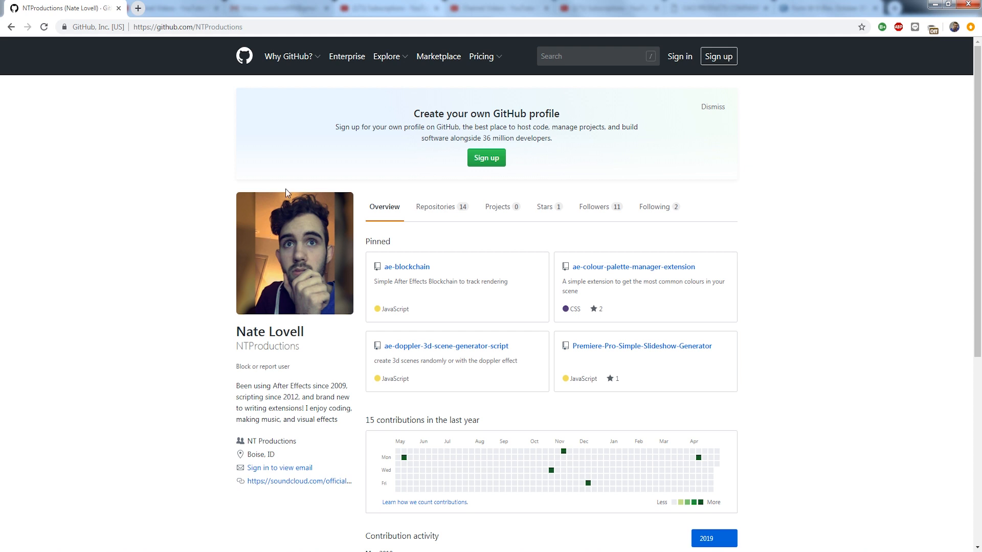
{"action": "mouse_move", "coordinate": [192, 188]}
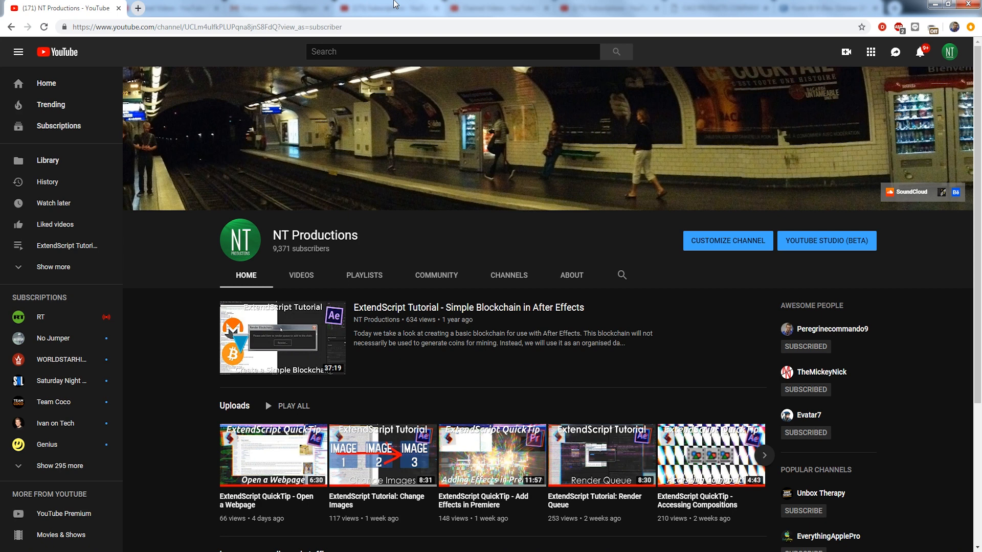
{"action": "mouse_move", "coordinate": [214, 316]}
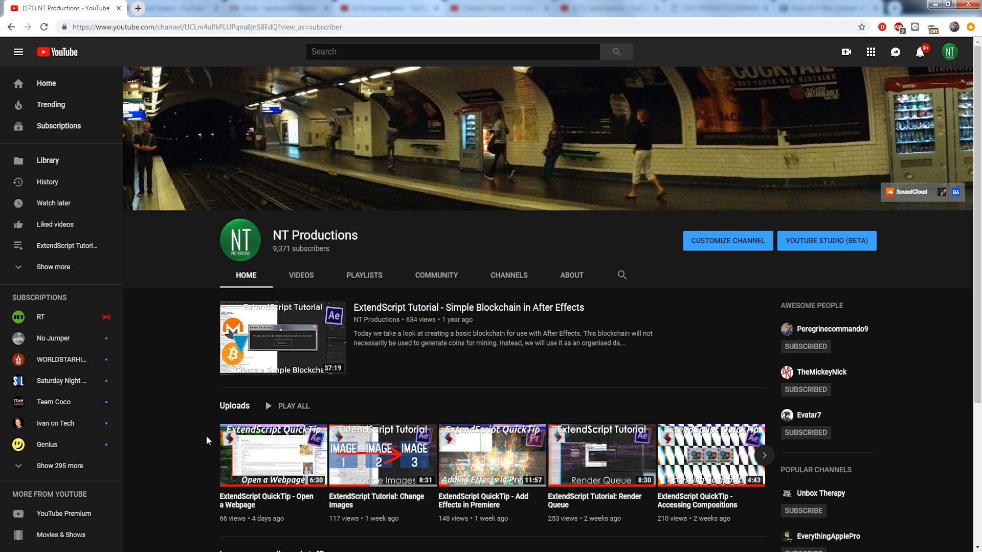
{"action": "mouse_move", "coordinate": [213, 379]}
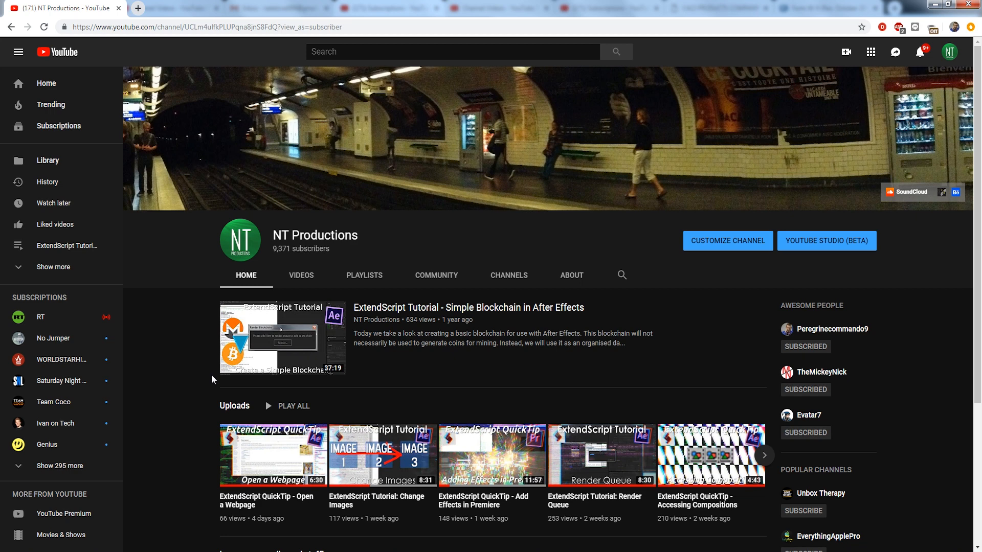
{"action": "mouse_move", "coordinate": [176, 266]}
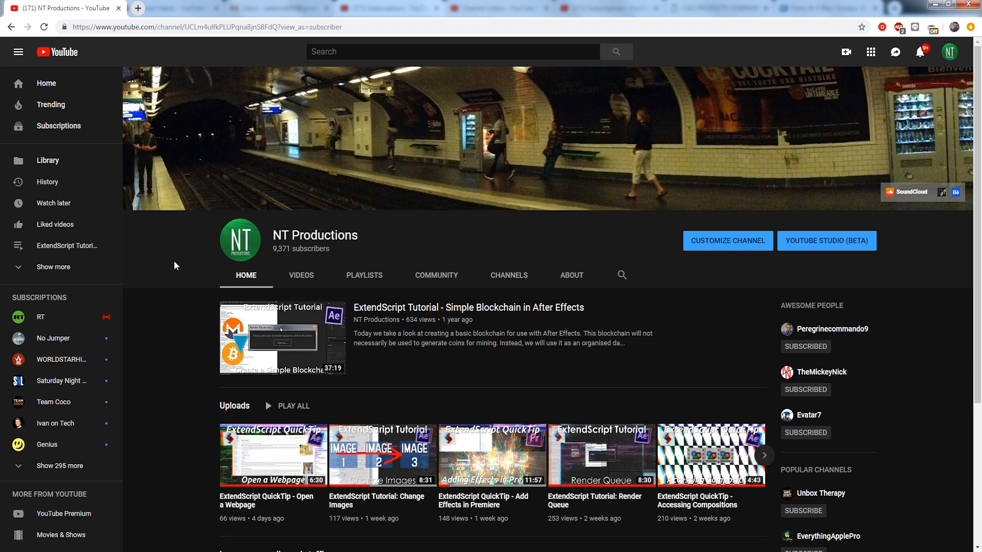
{"action": "mouse_move", "coordinate": [168, 497]}
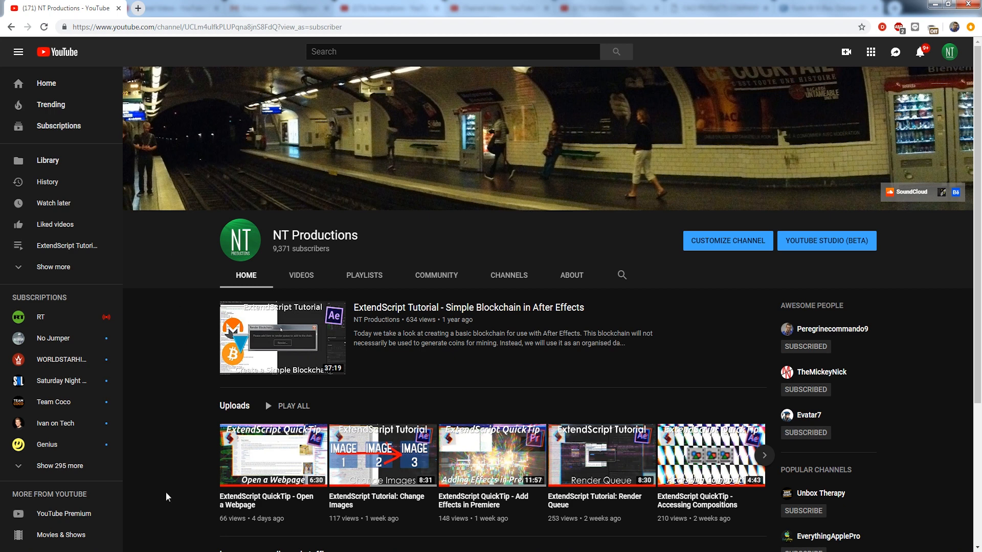